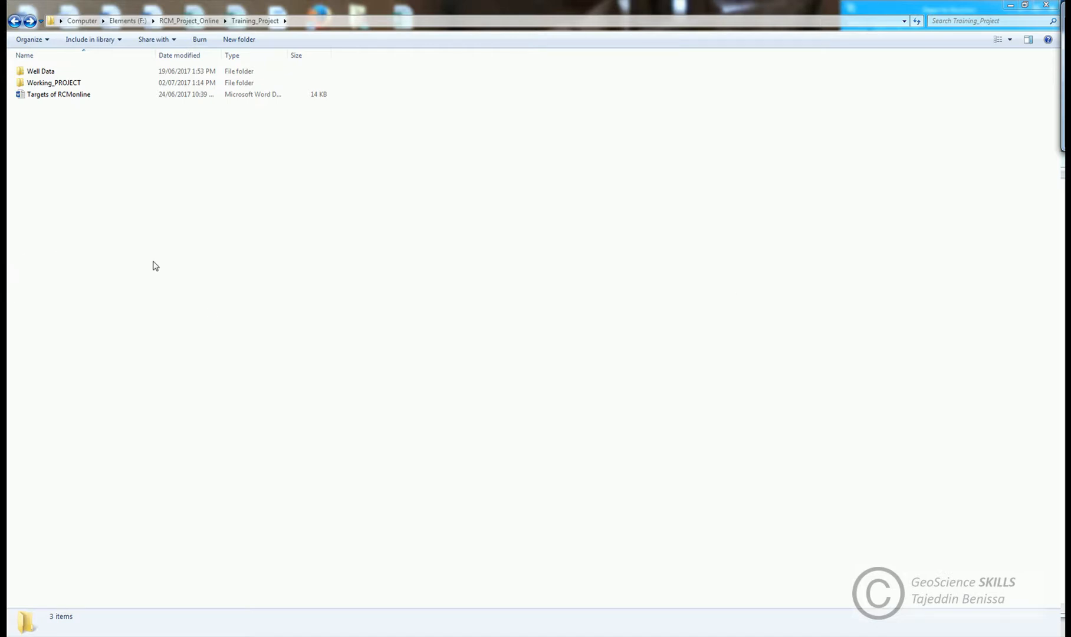
mouse_move(161, 255)
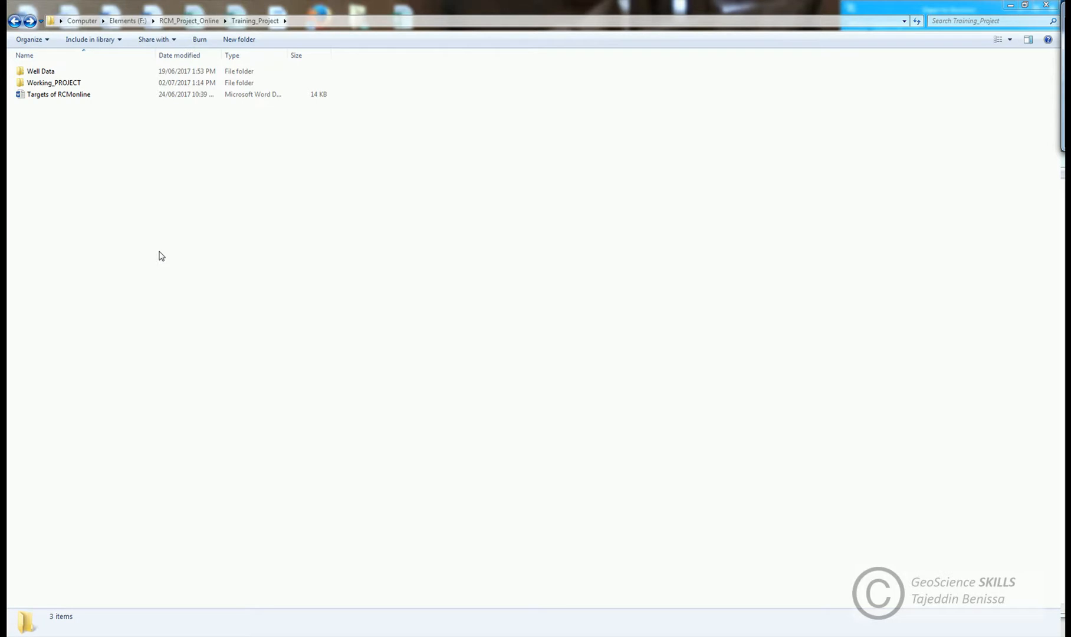
Open the Well Data folder to show the Well_X and Well_Y subfolders
left_click(41, 70)
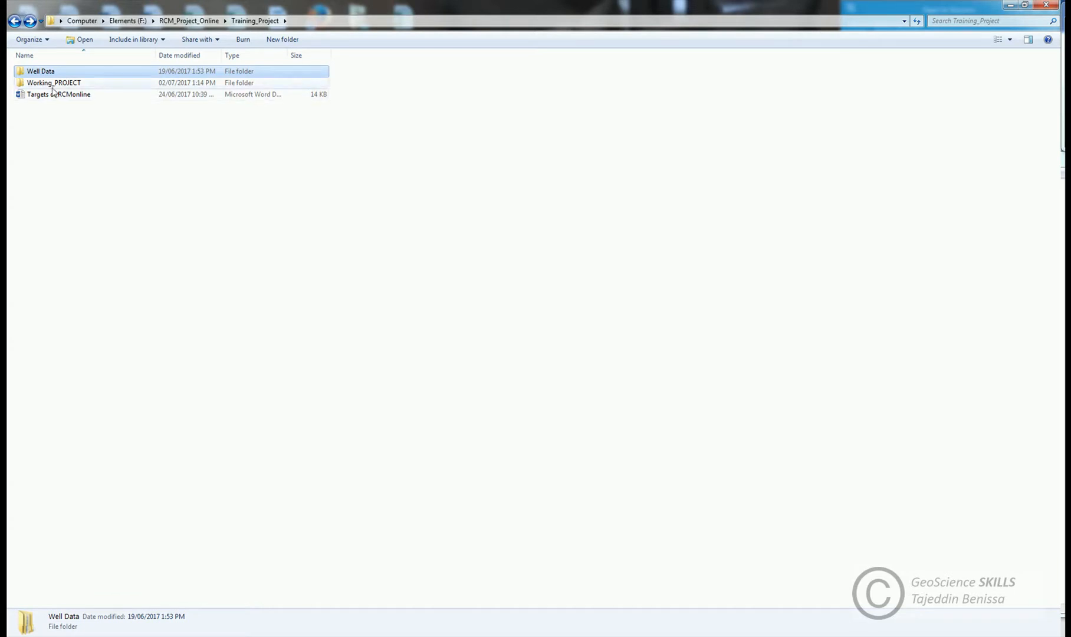
mouse_move(59, 75)
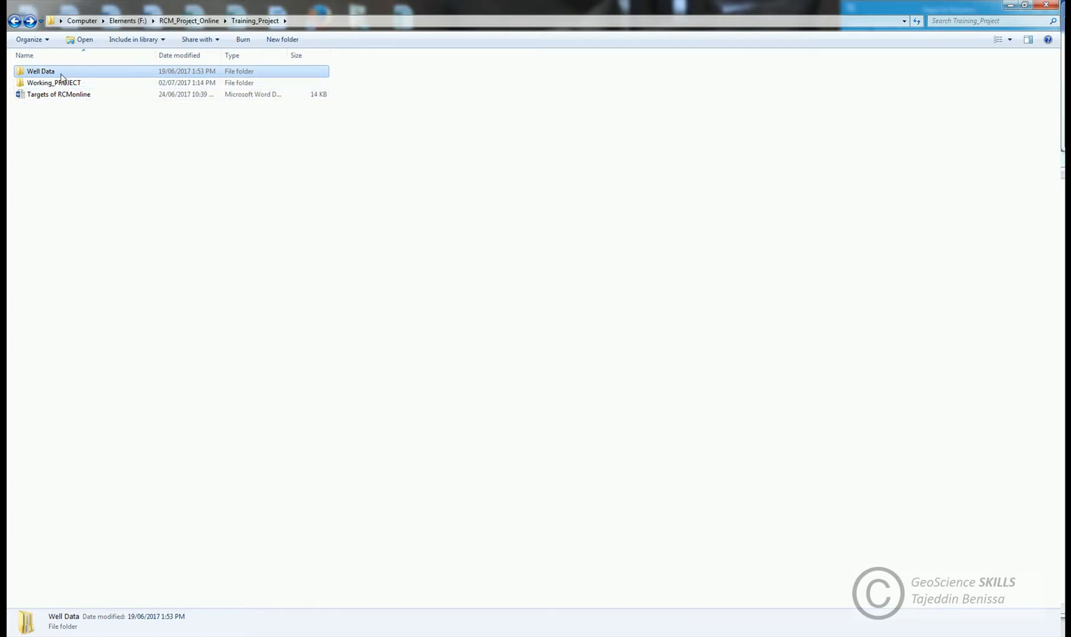
double_click(40, 71)
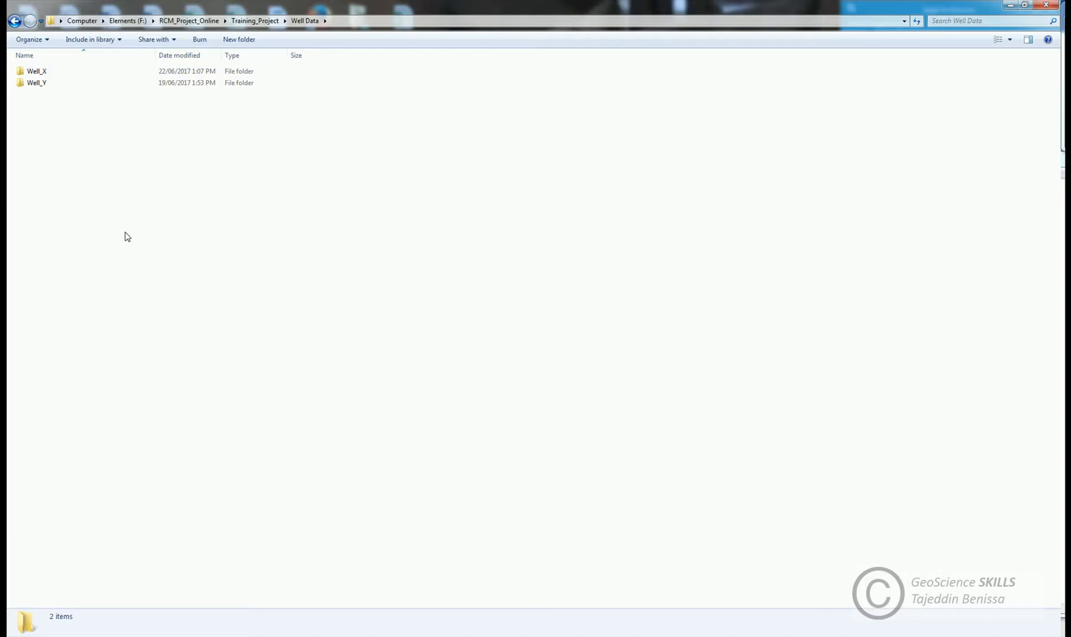
mouse_move(134, 196)
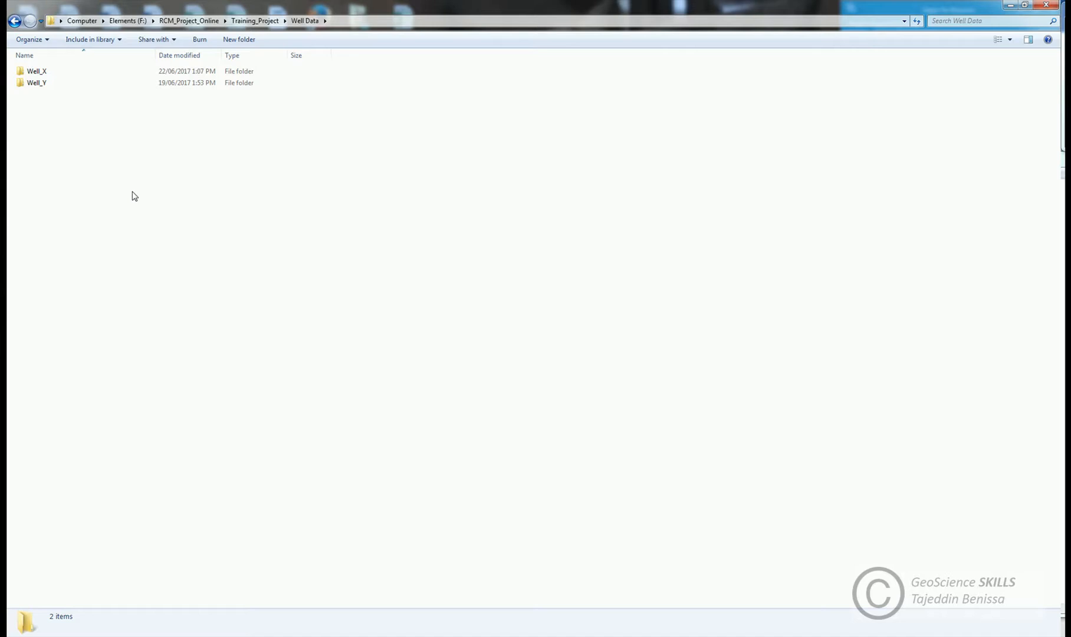
mouse_move(66, 167)
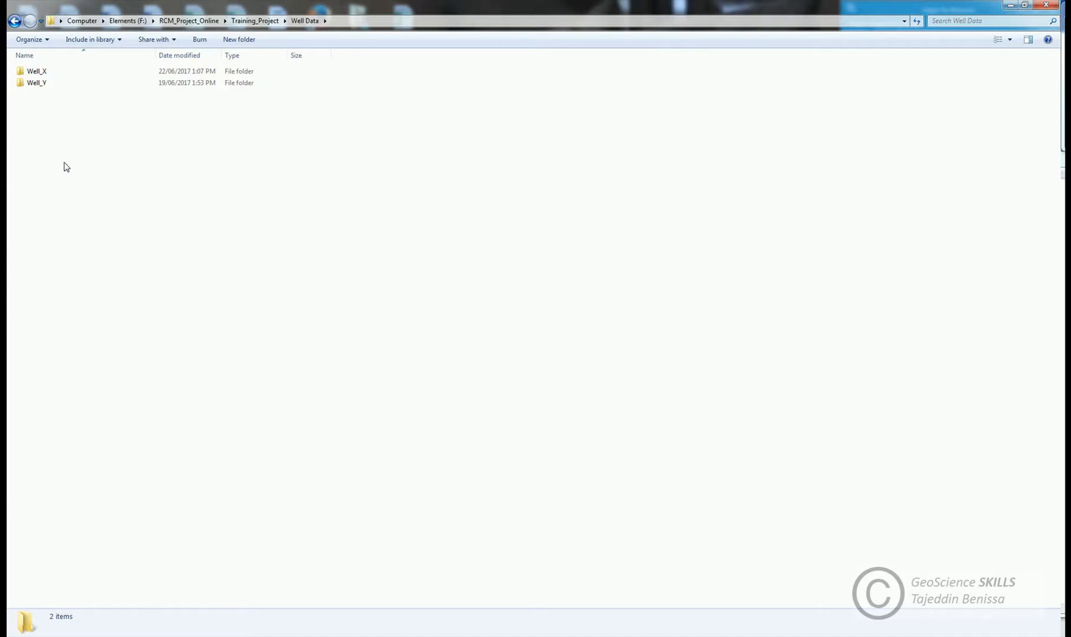
left_click(37, 71)
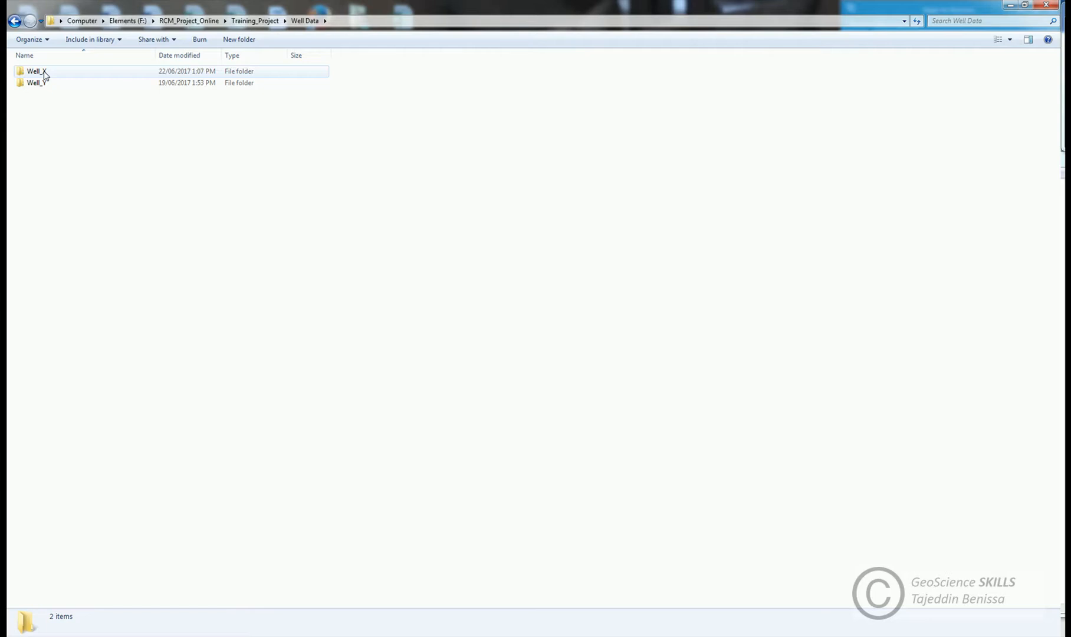
Open Well_X and browse its Deviation Data, Core Data and Seismic folders
double_click(35, 70)
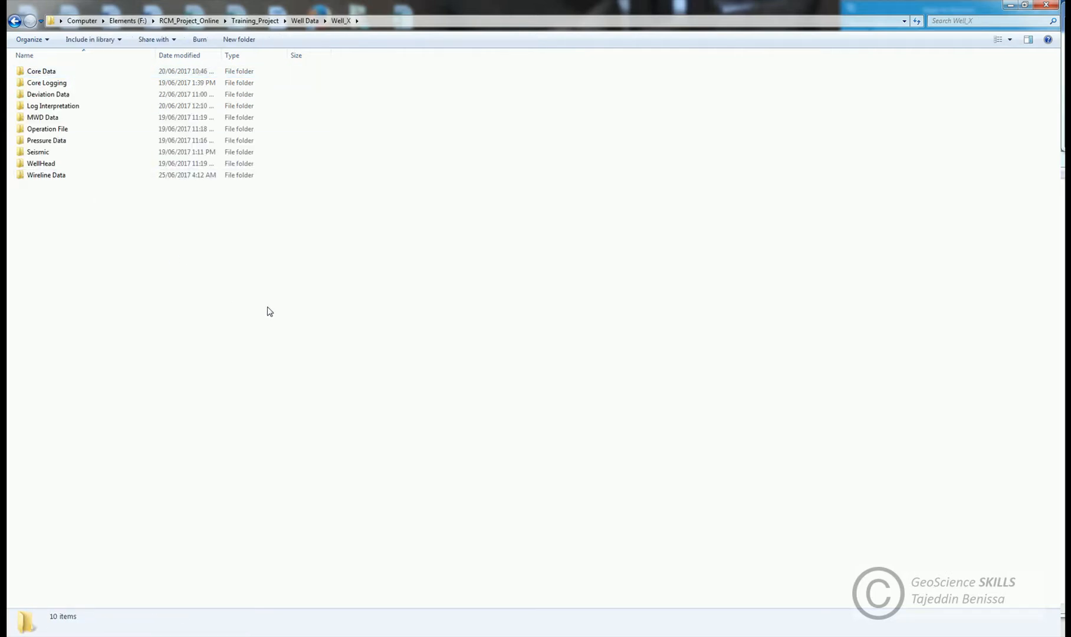
left_click(48, 94)
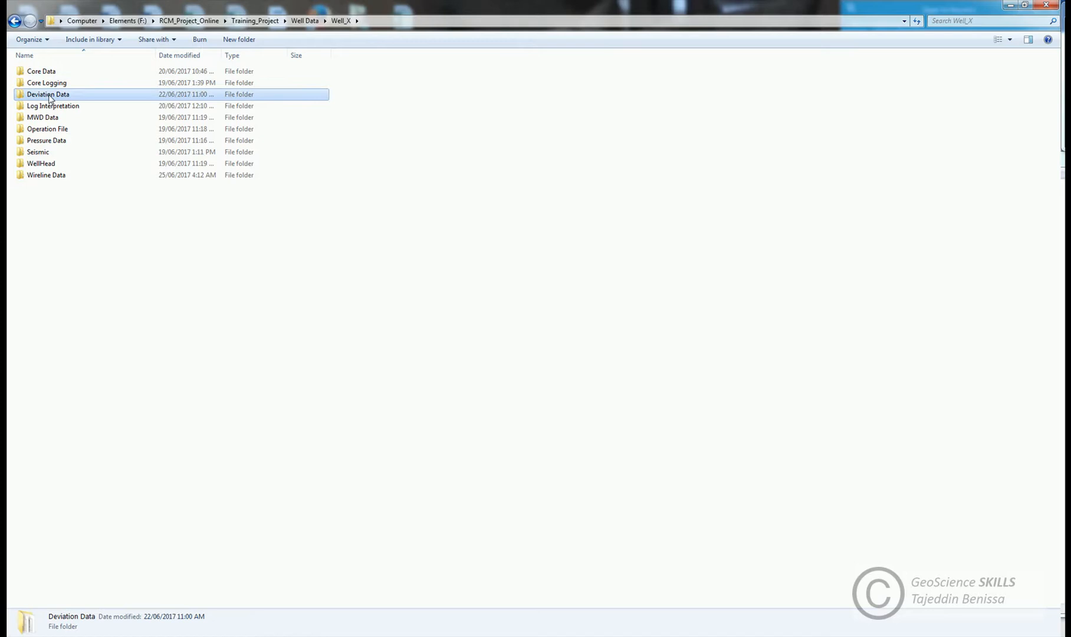
left_click(40, 70)
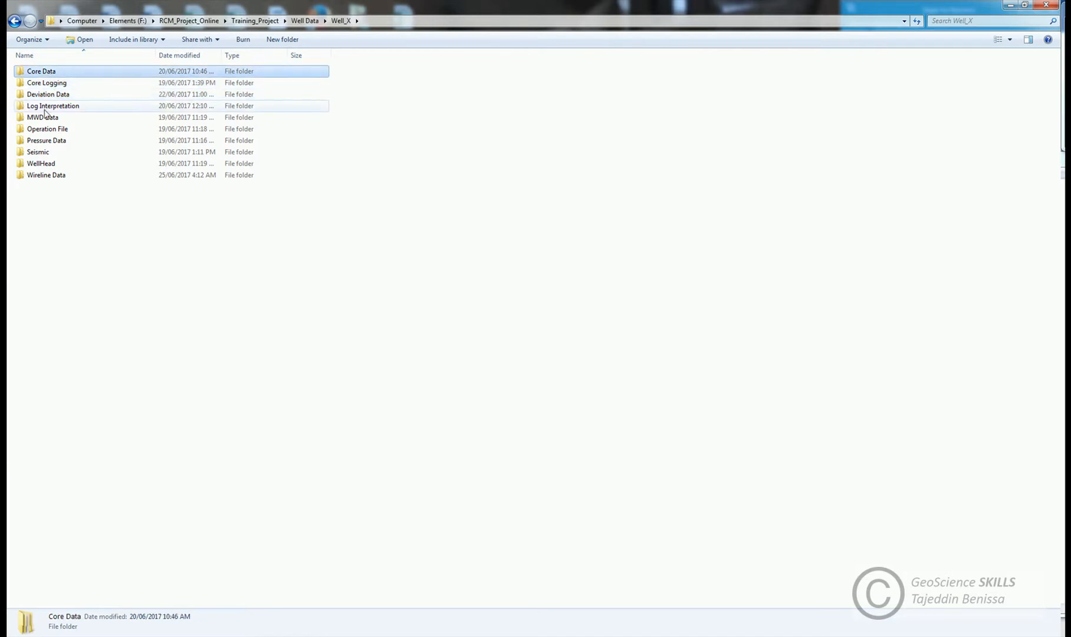
left_click(39, 152)
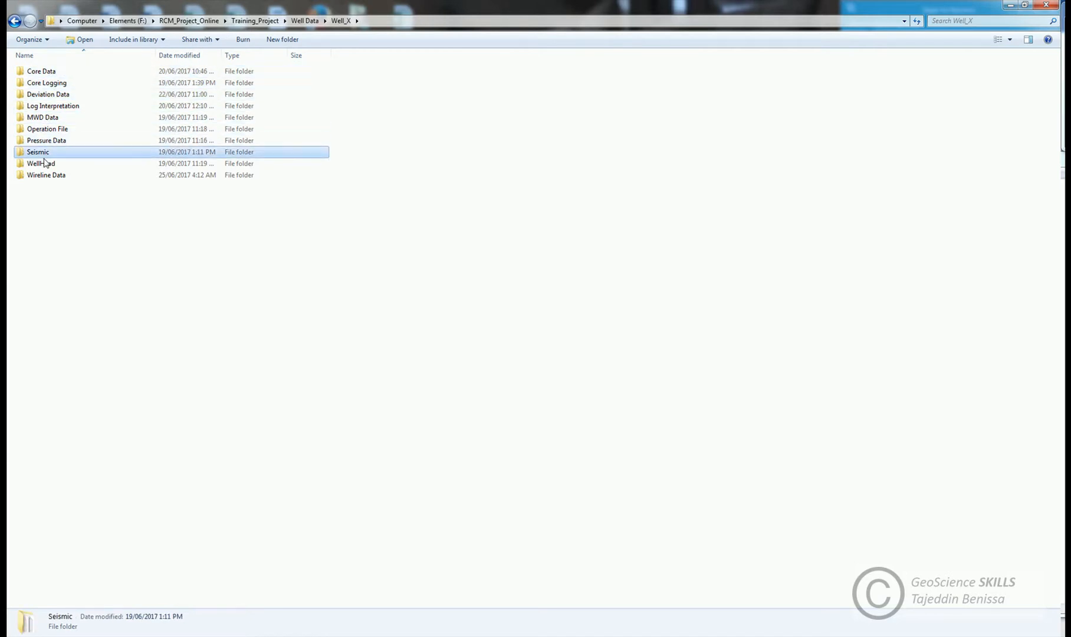
left_click(46, 174)
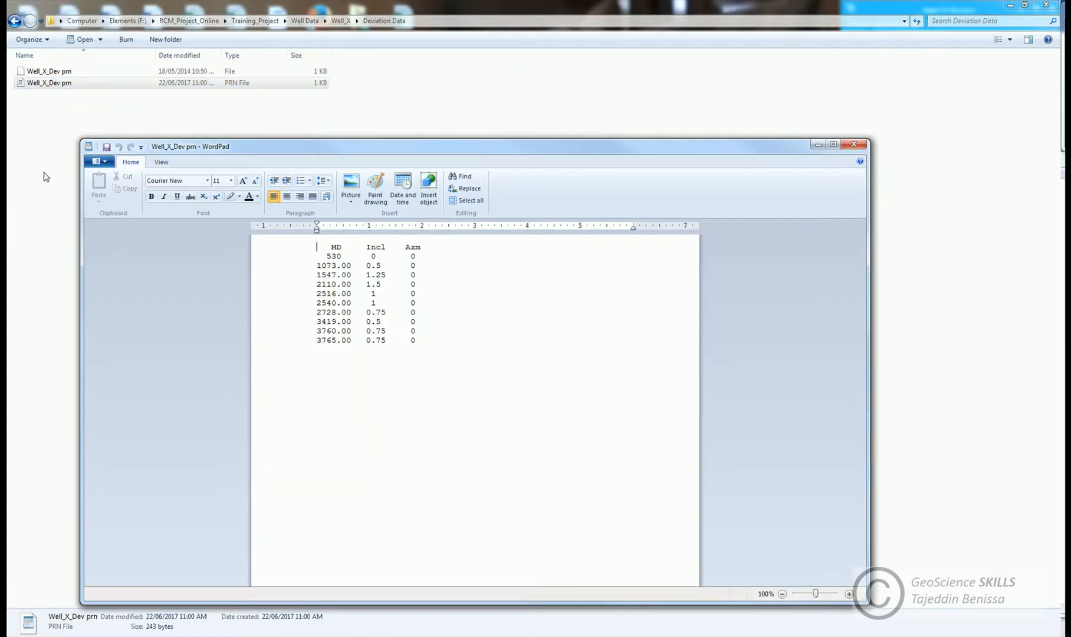
mouse_move(393, 316)
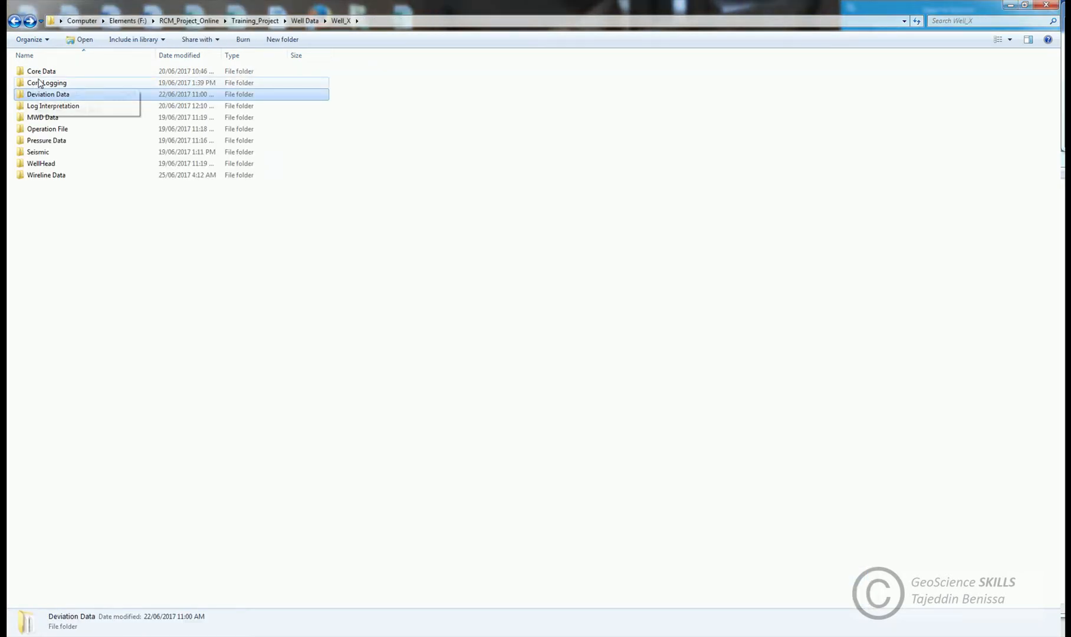
Open Core Data, pass Core Gamma Ray, and enter the Core Samples folder
double_click(41, 70)
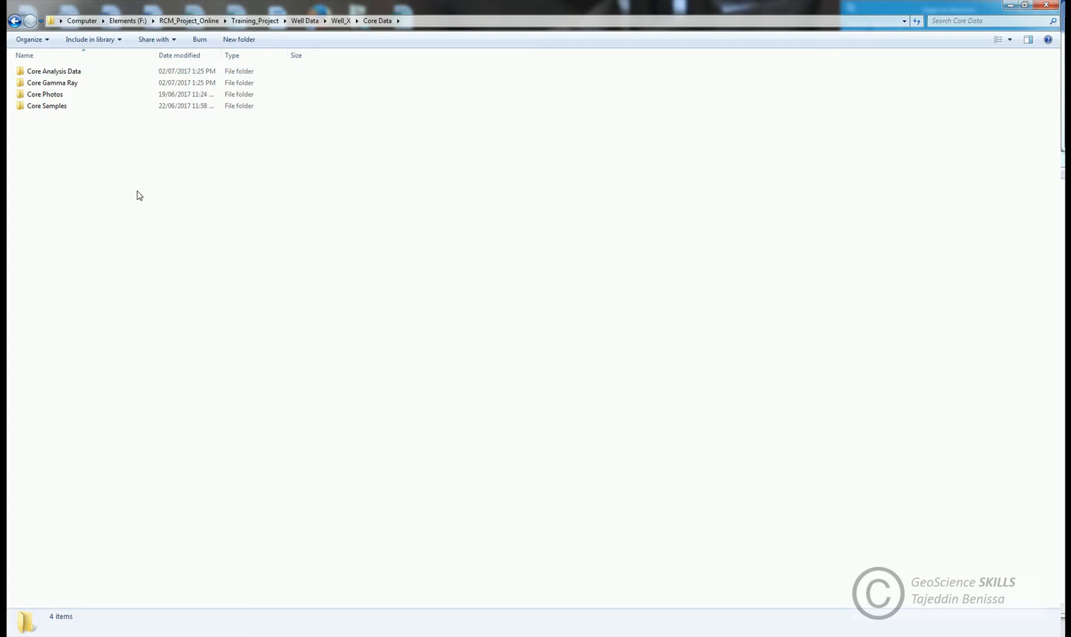
left_click(54, 71)
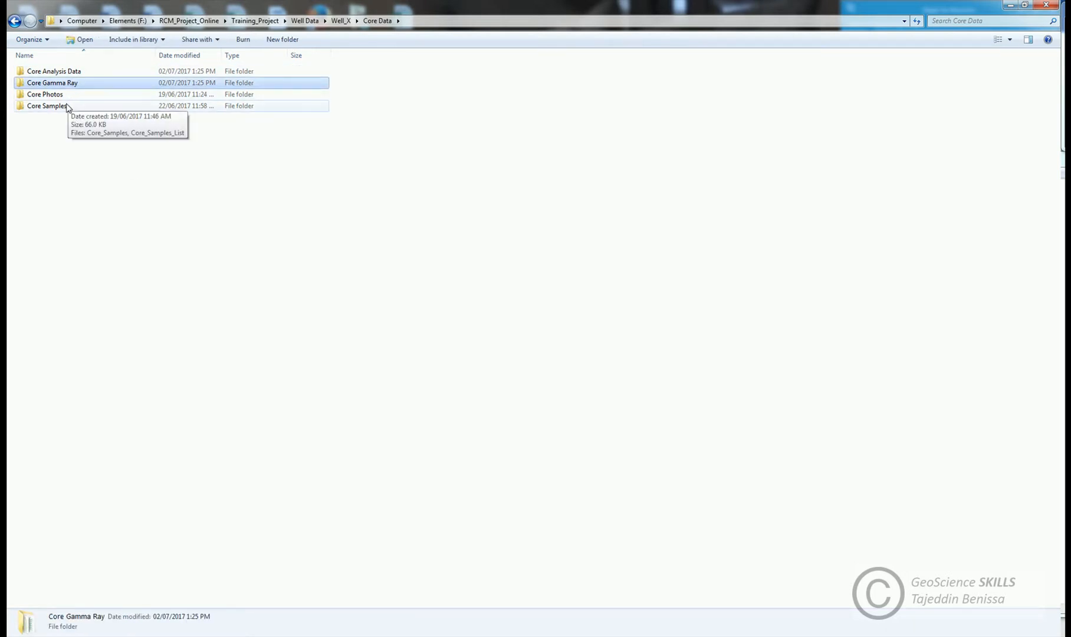
left_click(47, 105)
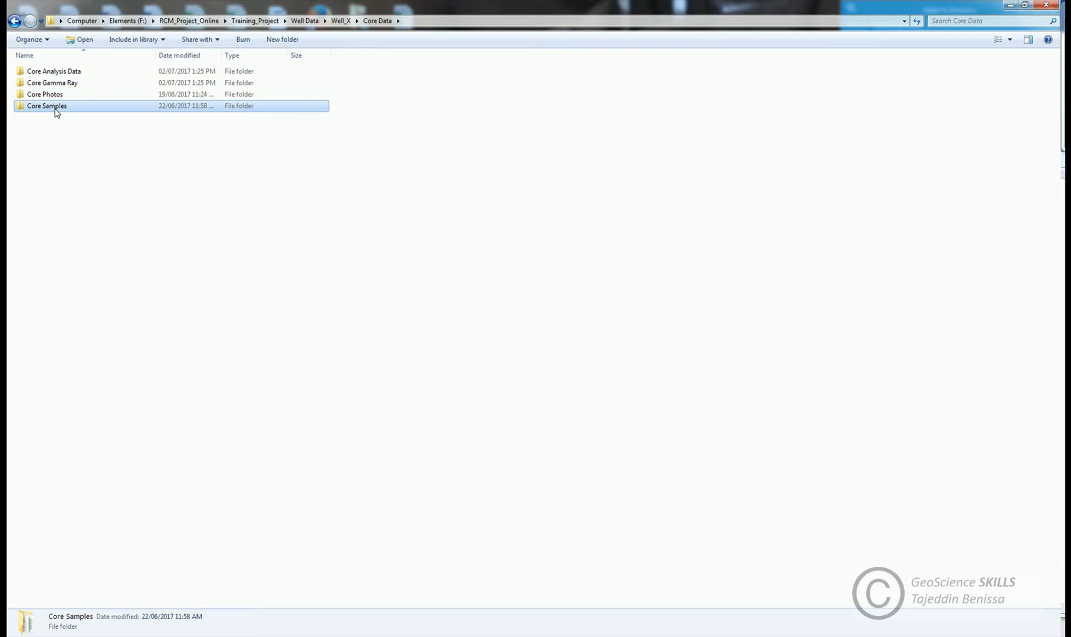
mouse_move(65, 109)
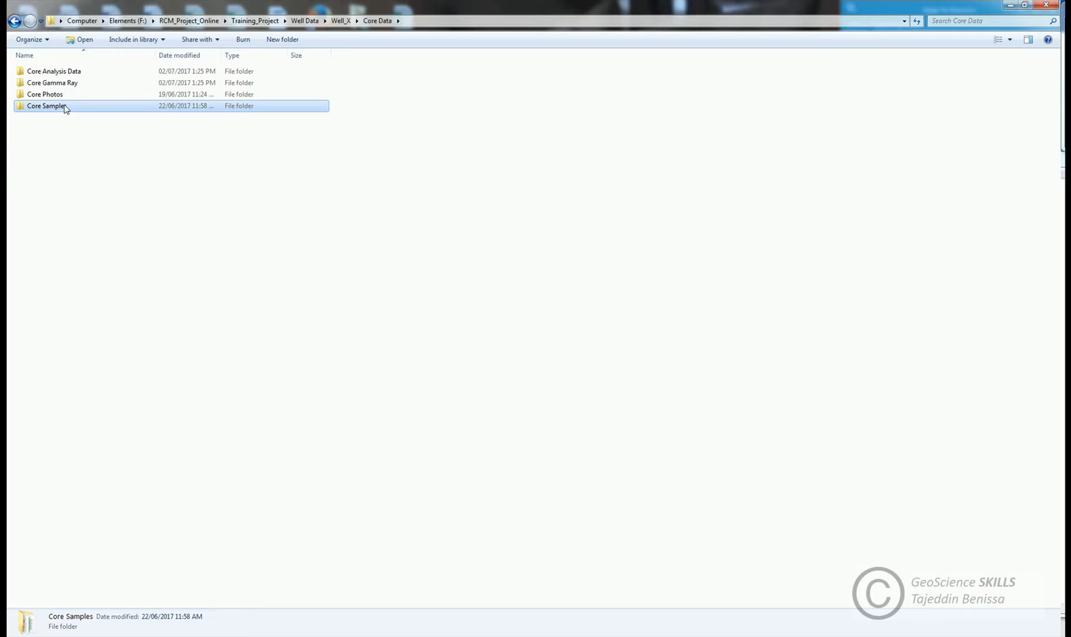
double_click(45, 106)
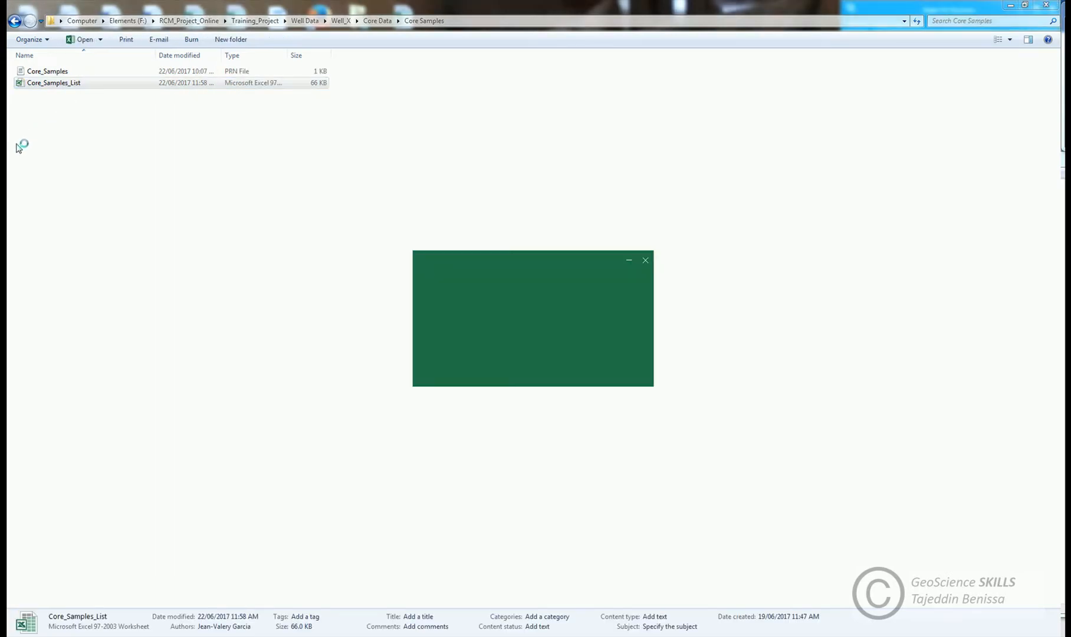
Open Core_Samples_List in Excel and select core 1's top and bottom depths
double_click(53, 83)
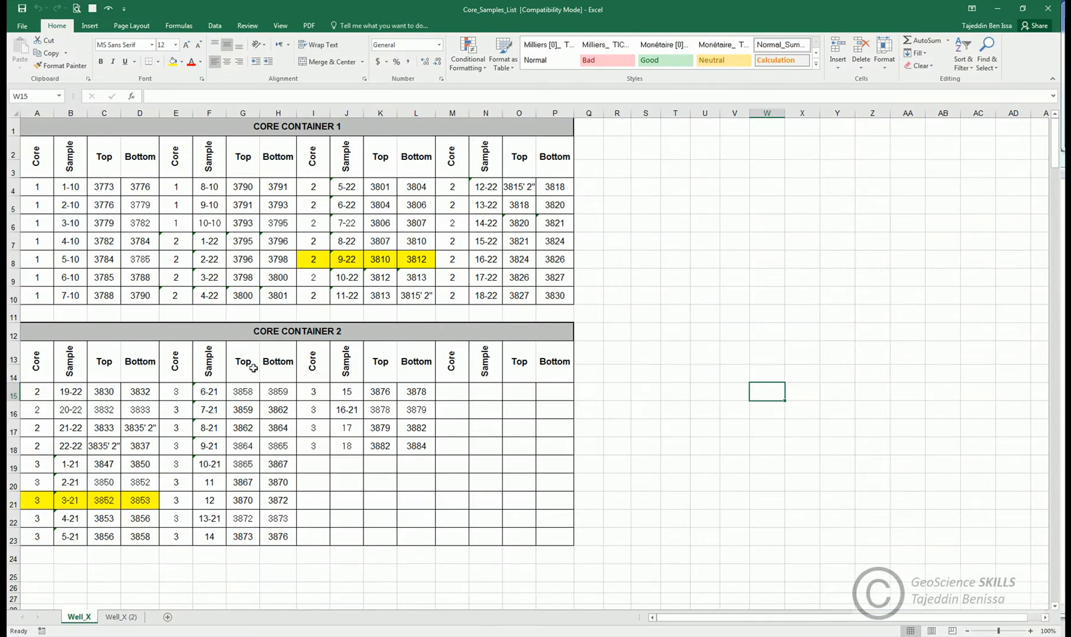
left_click(104, 186)
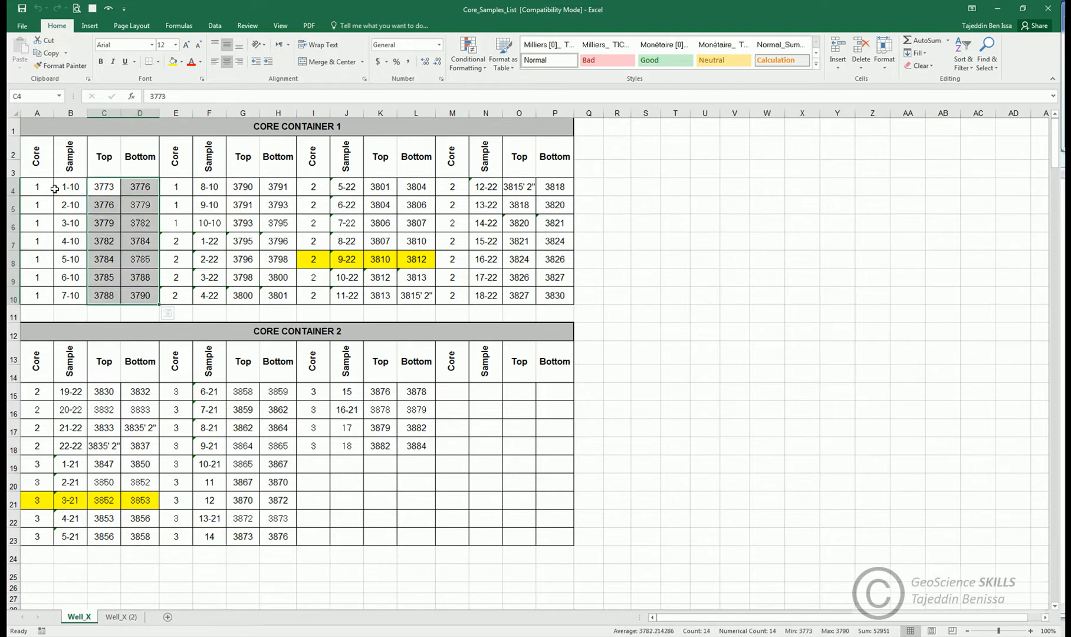
mouse_move(363, 458)
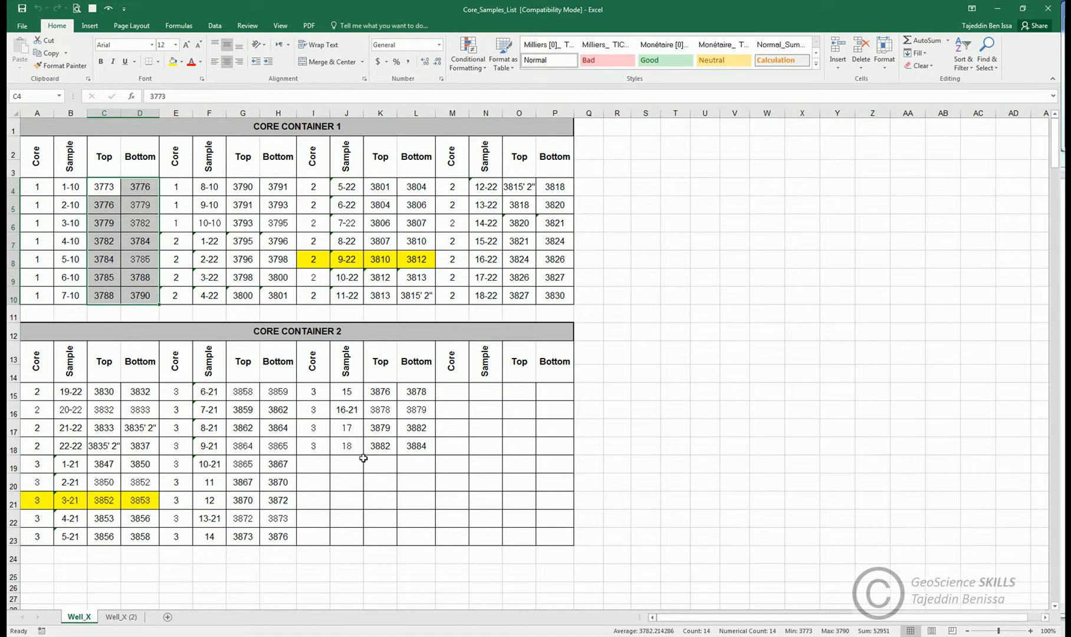
mouse_move(963, 53)
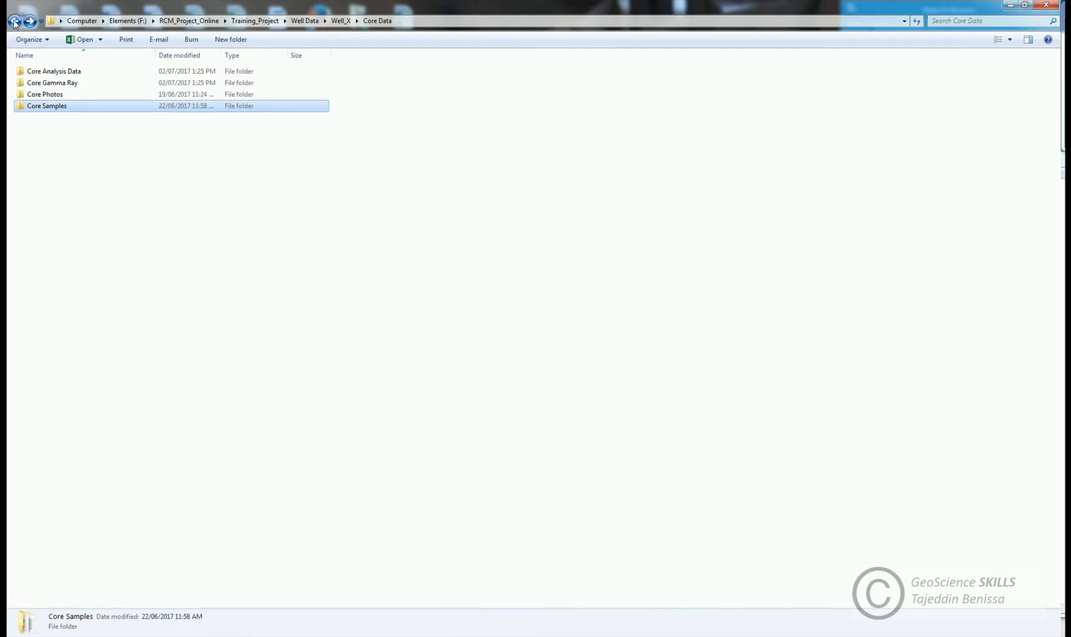
double_click(53, 83)
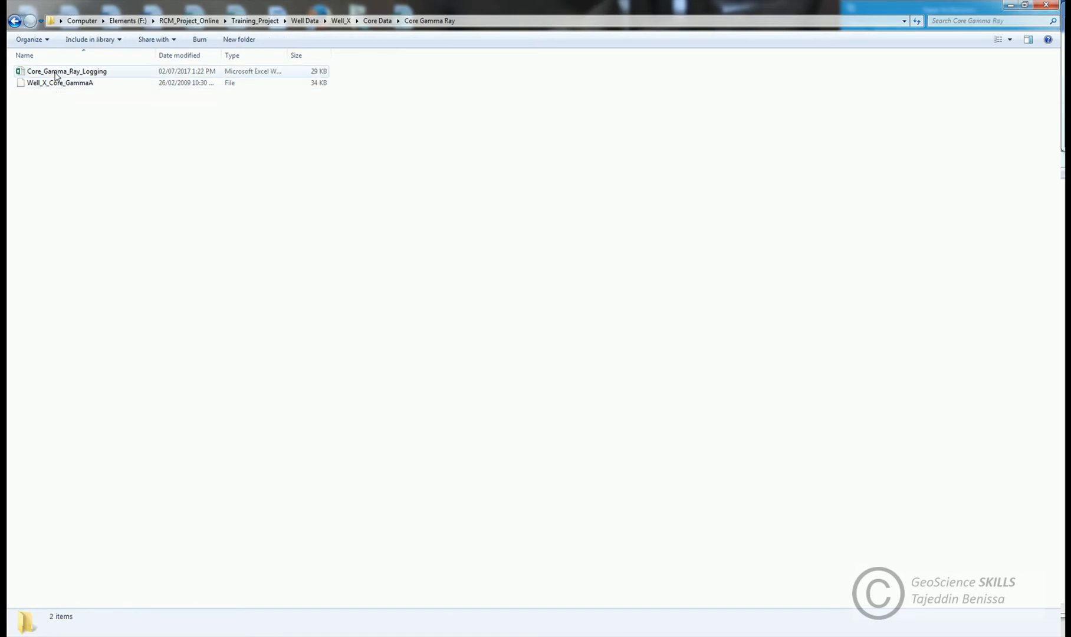
double_click(68, 70)
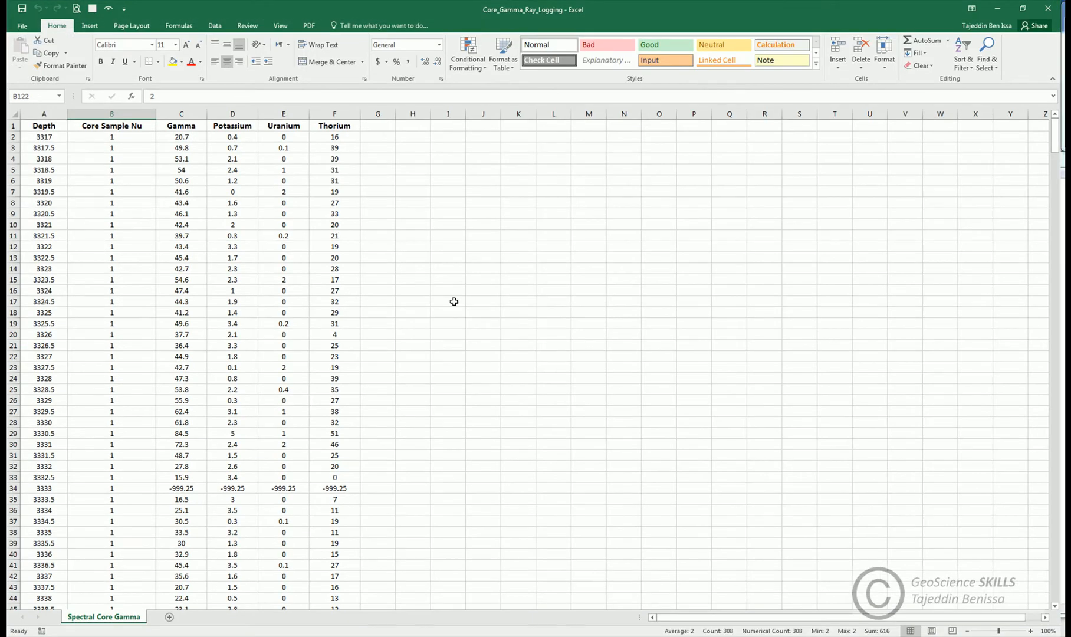
left_click(448, 302)
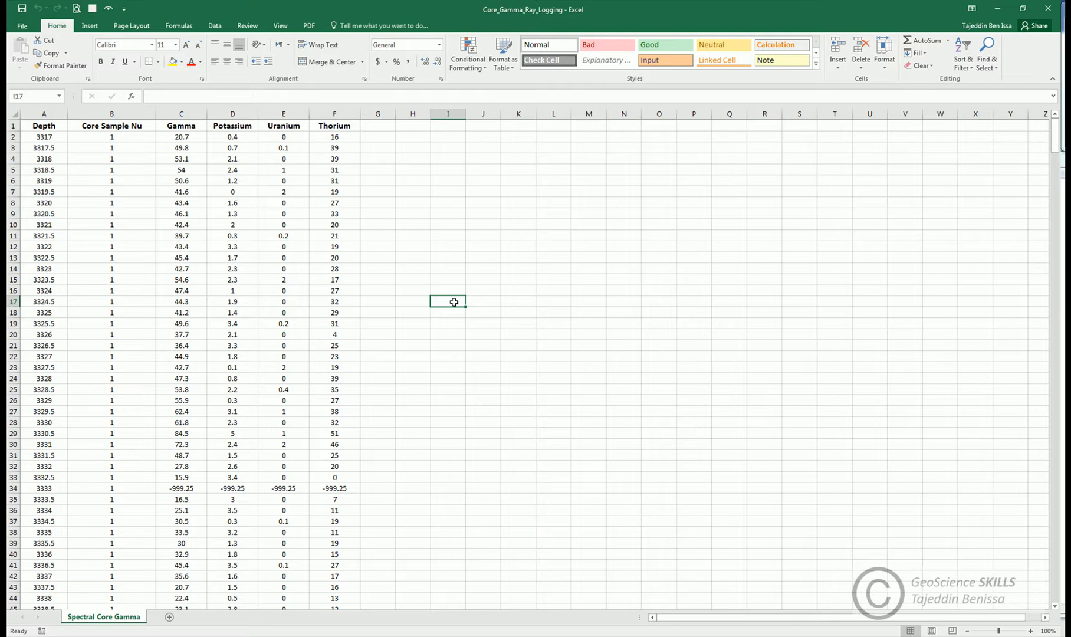
mouse_move(228, 131)
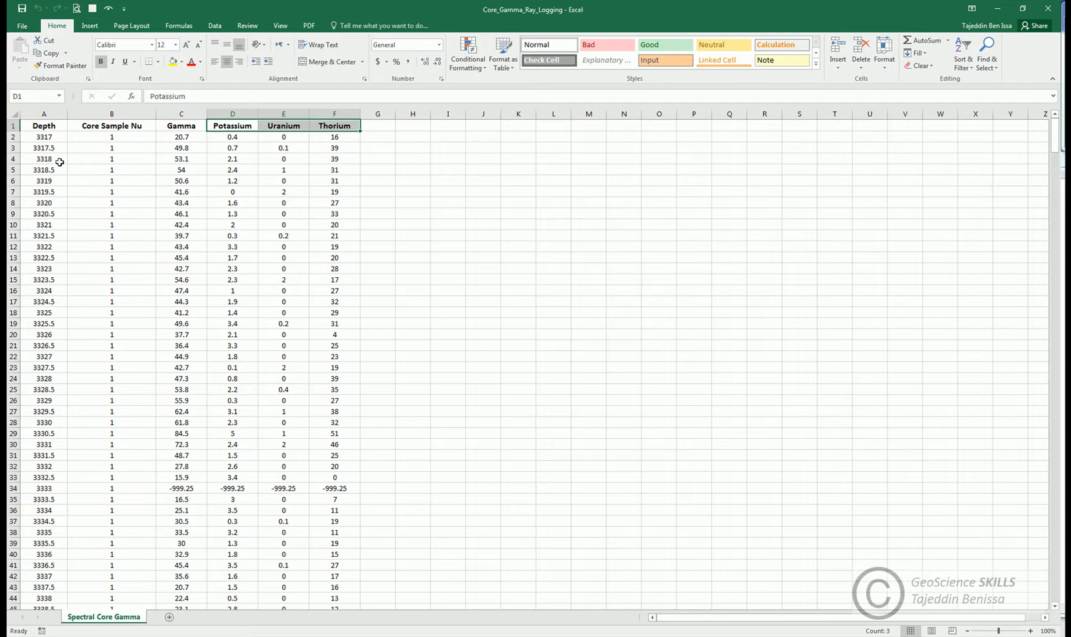
left_click(43, 114)
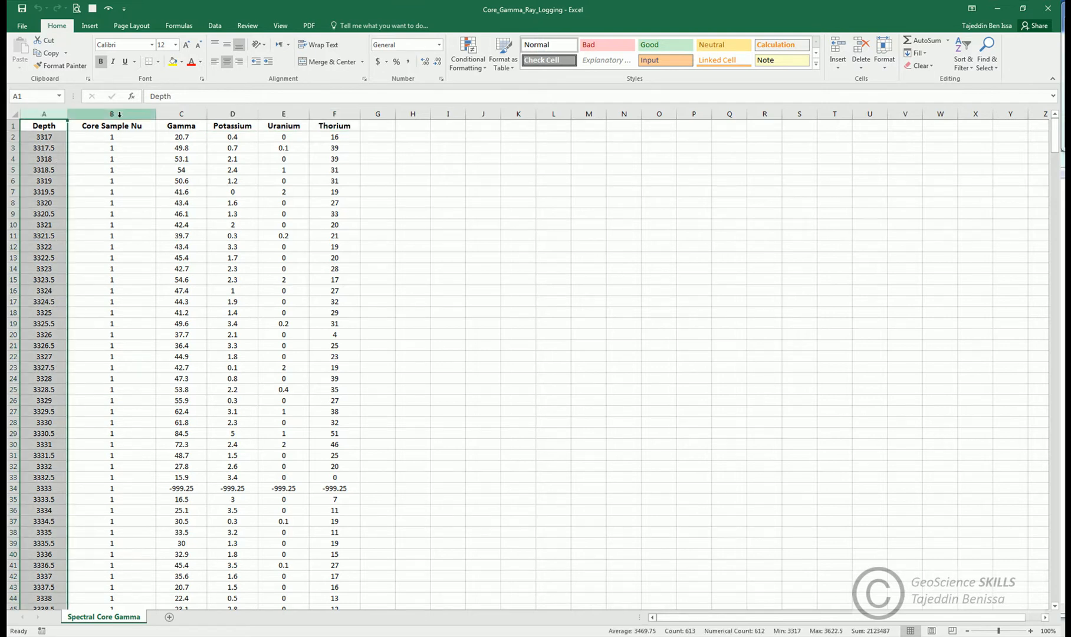
left_click(181, 113)
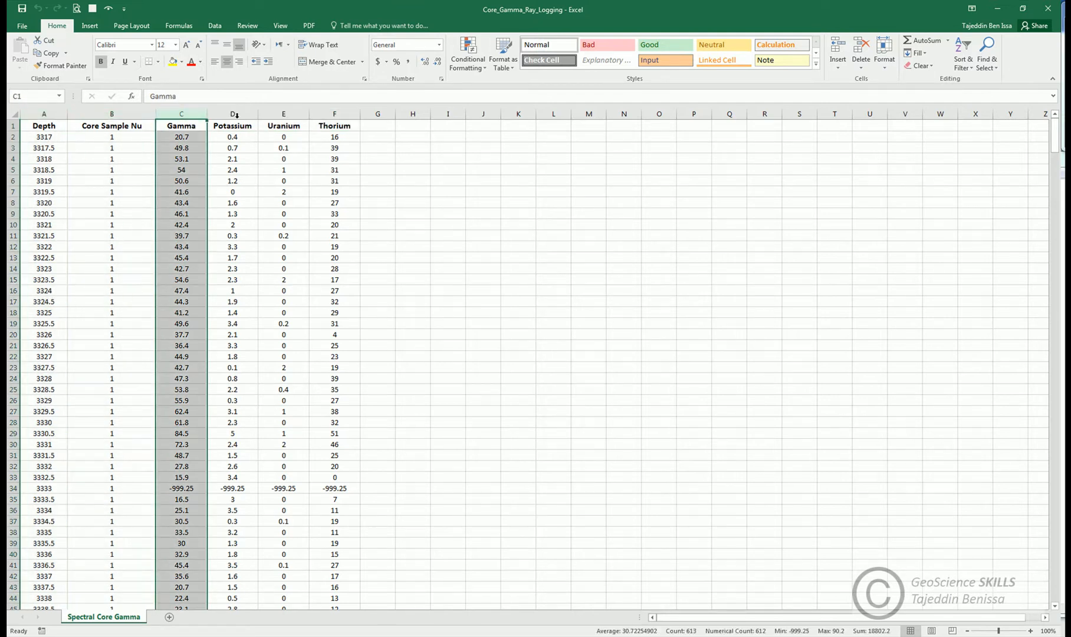
left_click(333, 125)
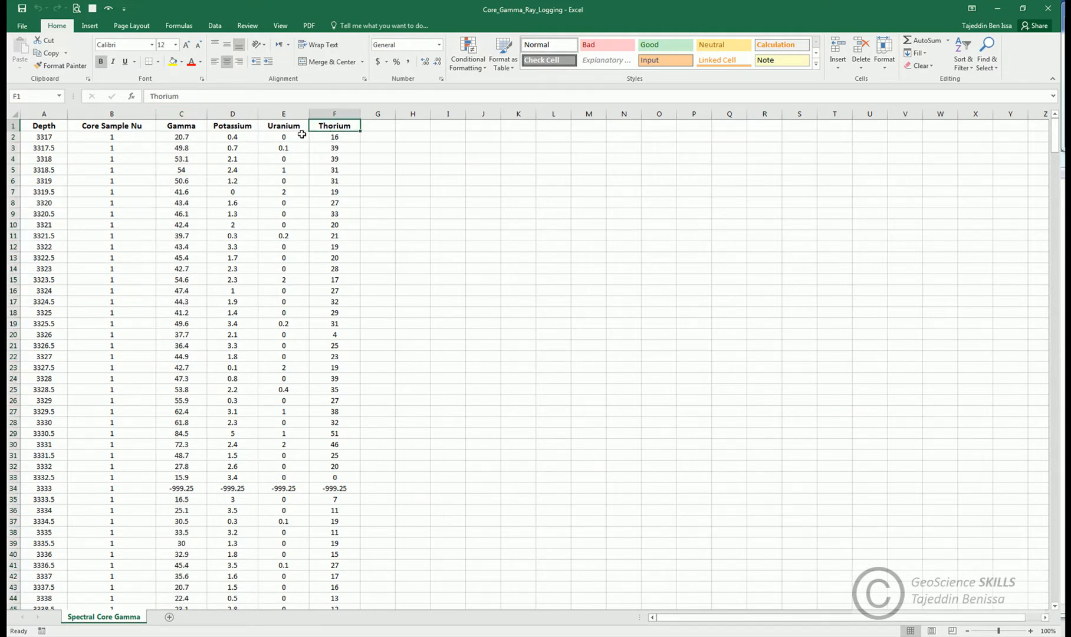
left_click(232, 126)
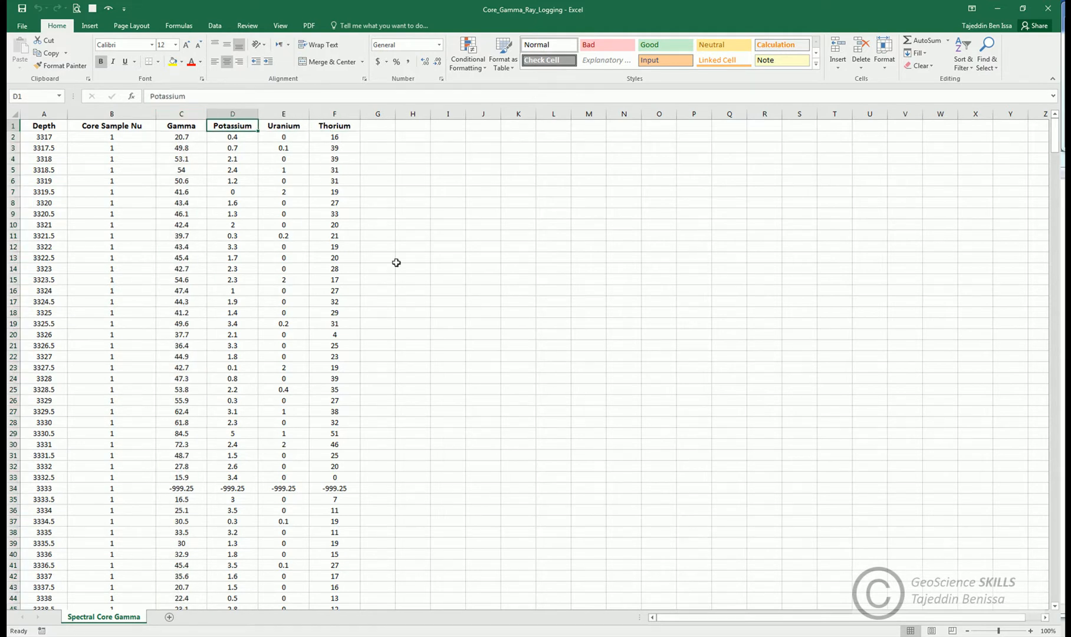
left_click(412, 268)
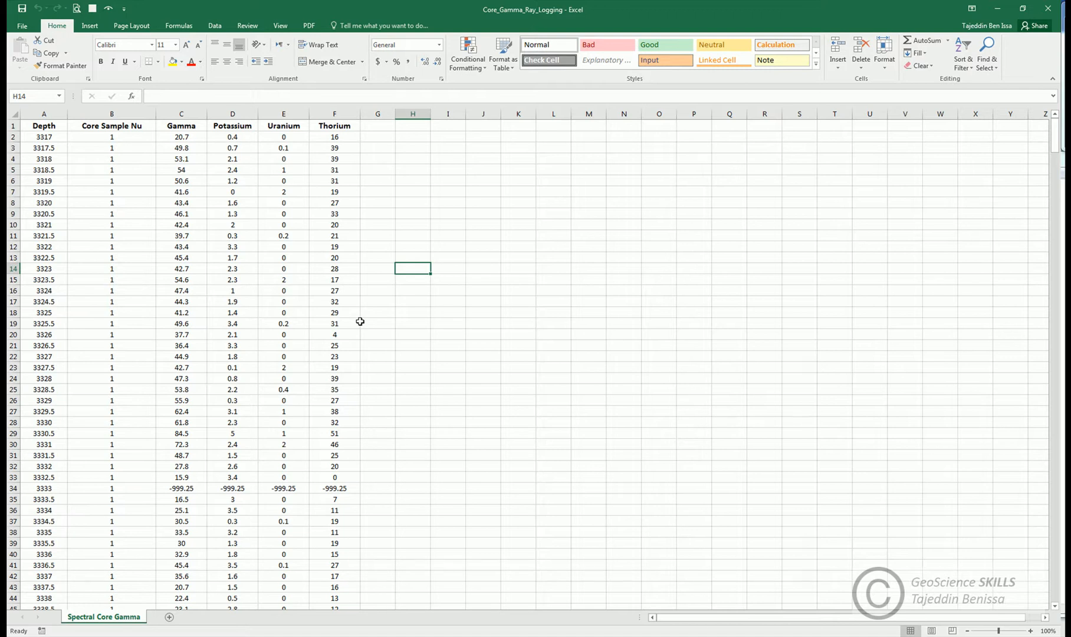
scroll("down", 3)
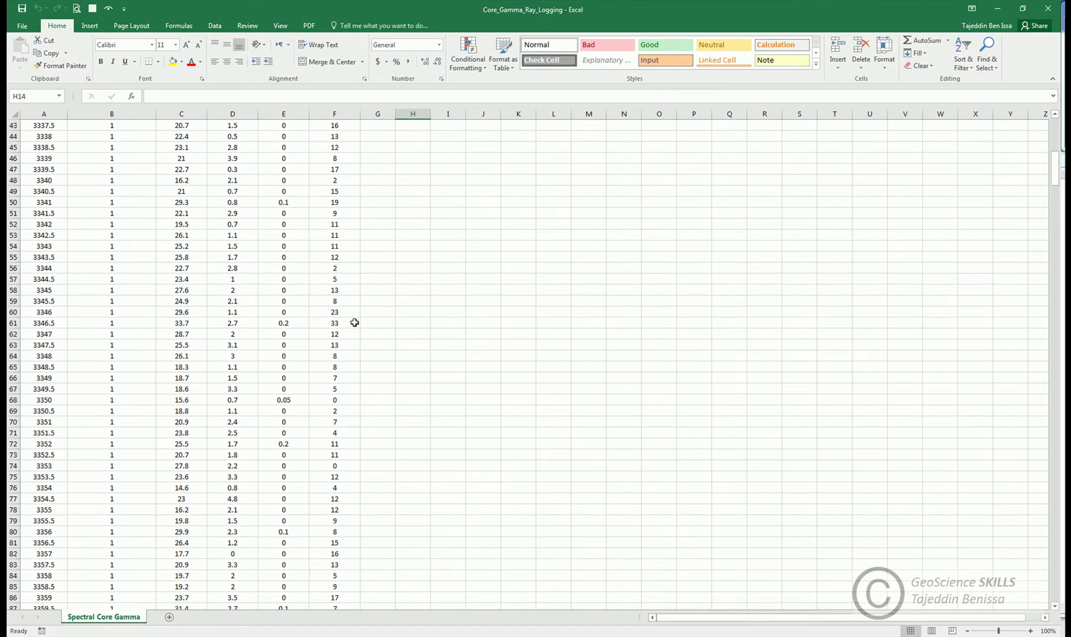
scroll("down", 3)
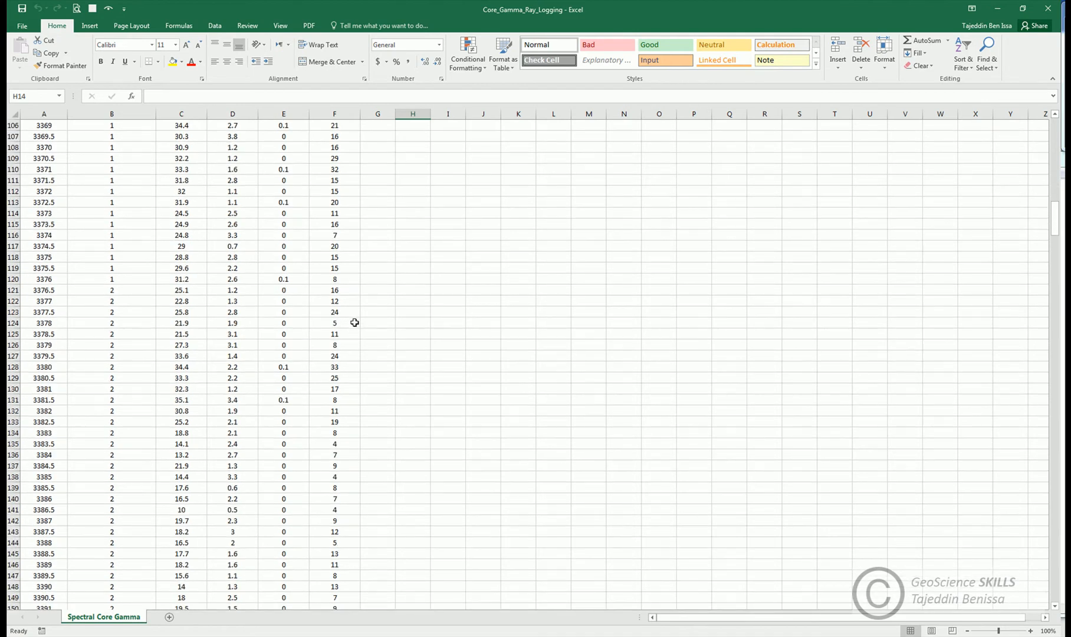
scroll("down", 3)
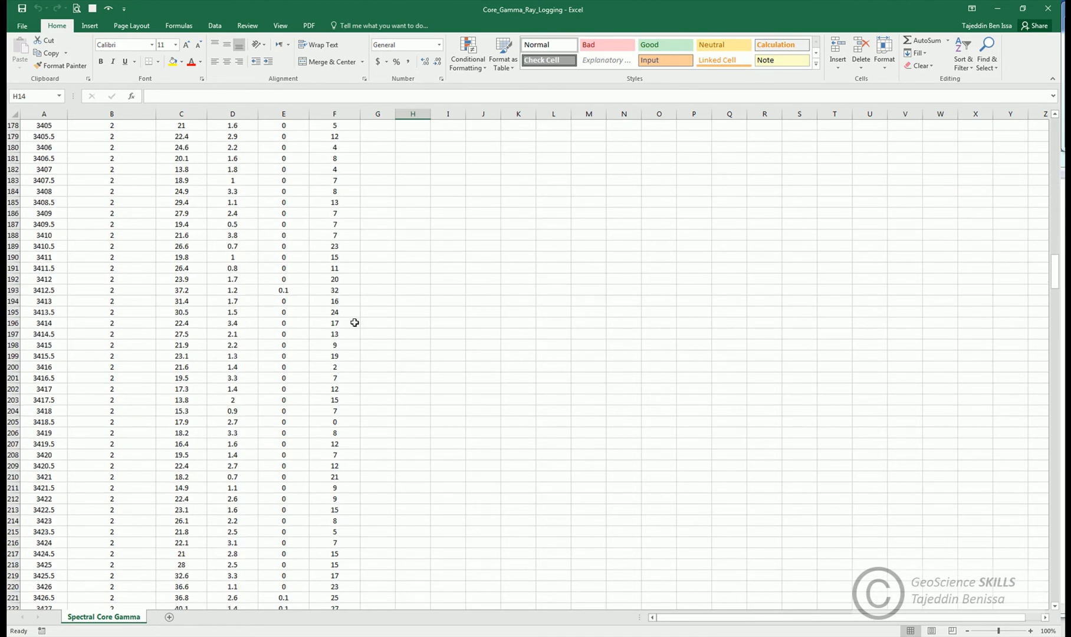
scroll("up", 3)
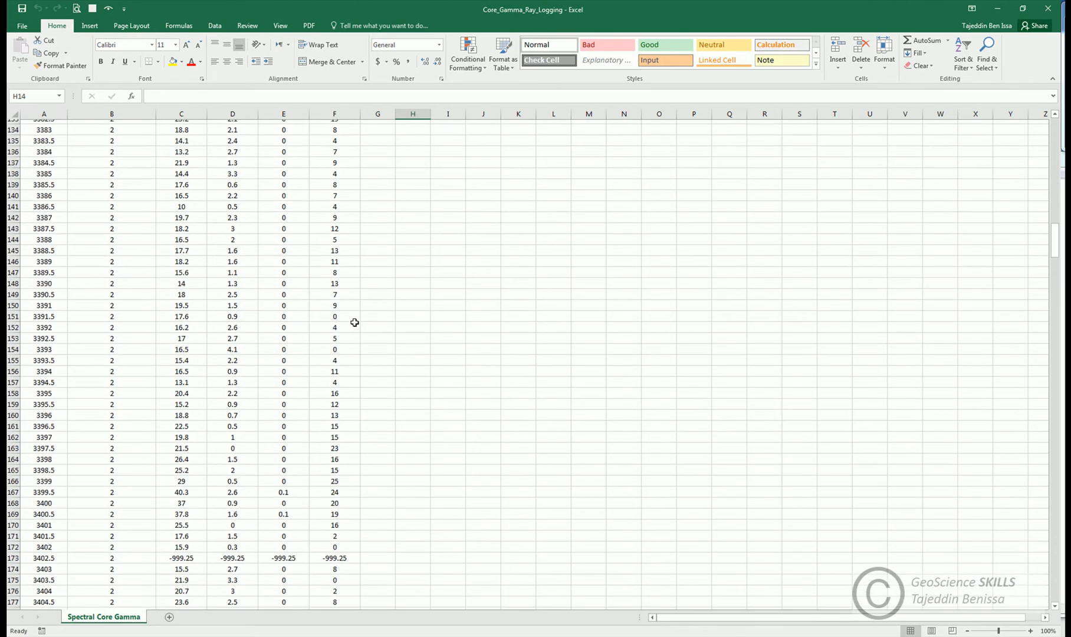
scroll("up", 3)
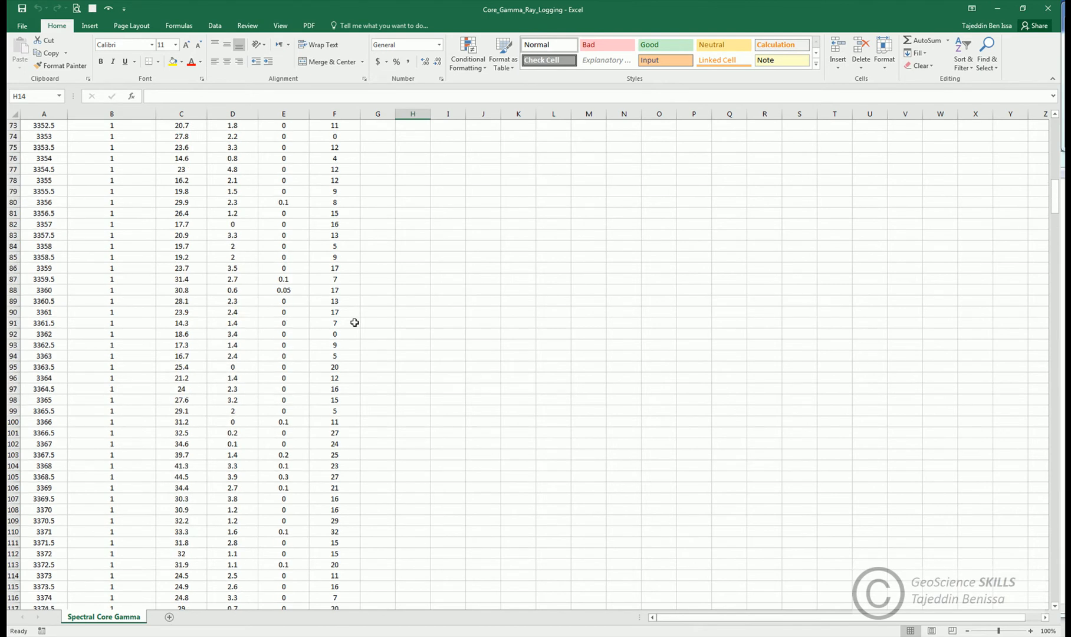
scroll("up", 3)
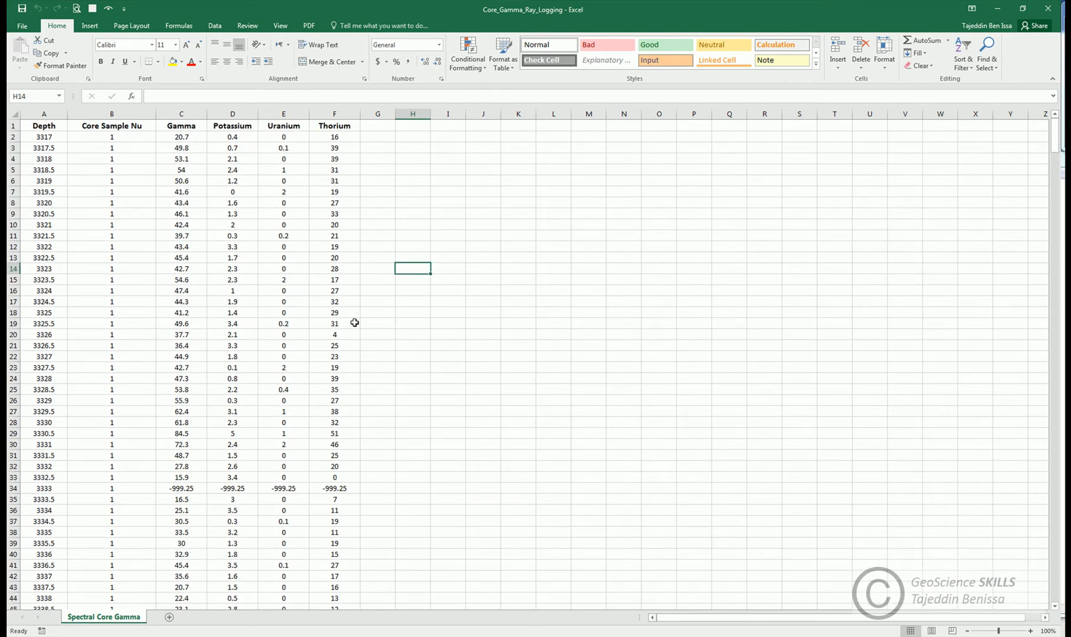
mouse_move(892, 240)
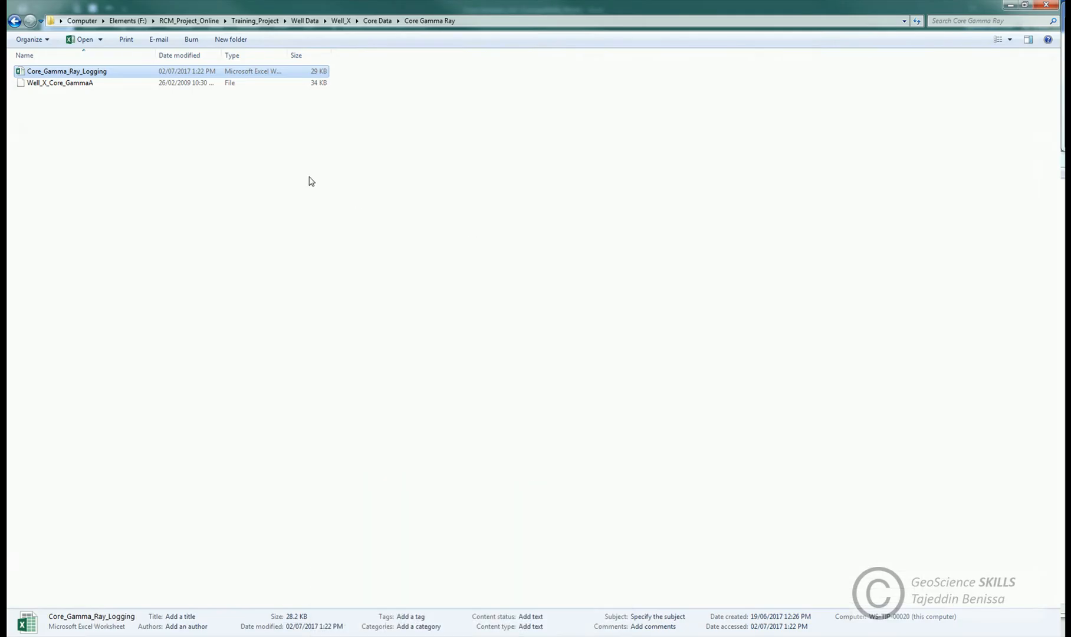
Go back up to Core Data and open the Core Photos folder
left_click(15, 20)
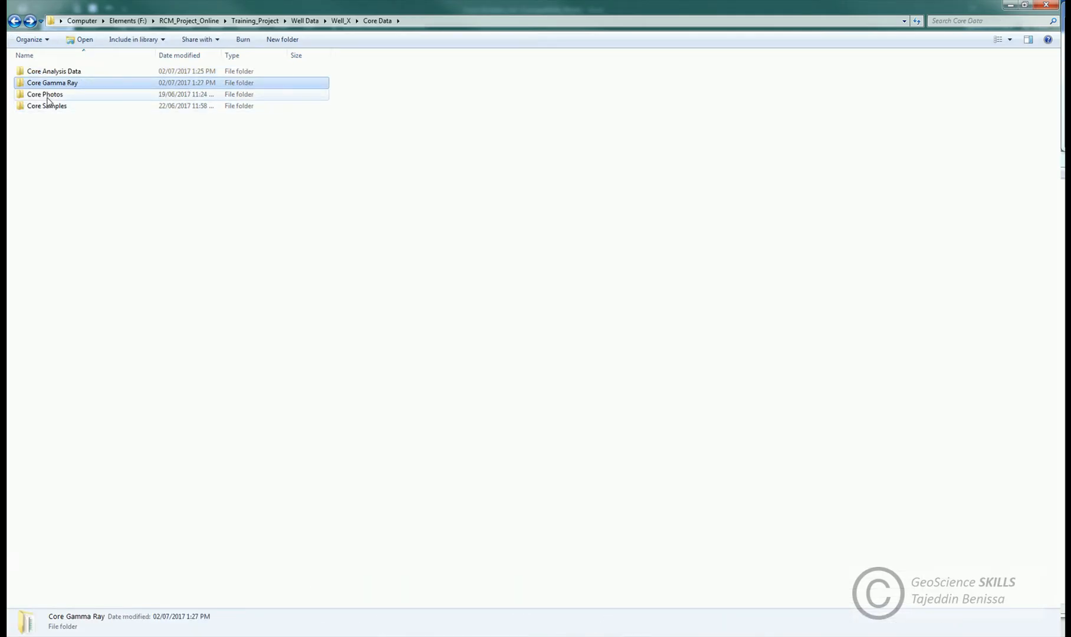
double_click(45, 93)
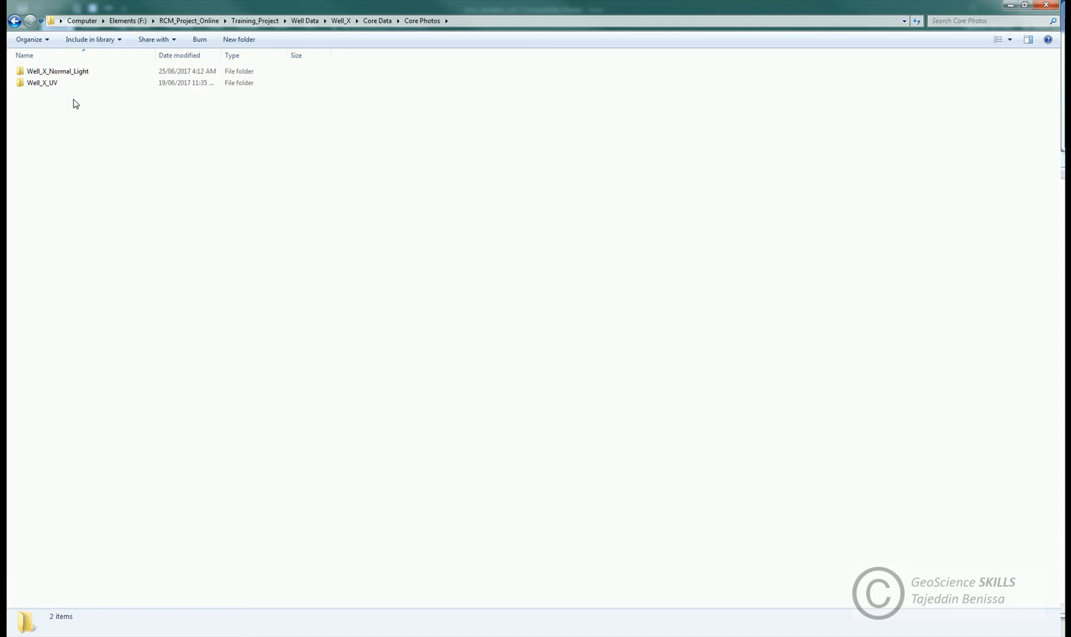
left_click(42, 83)
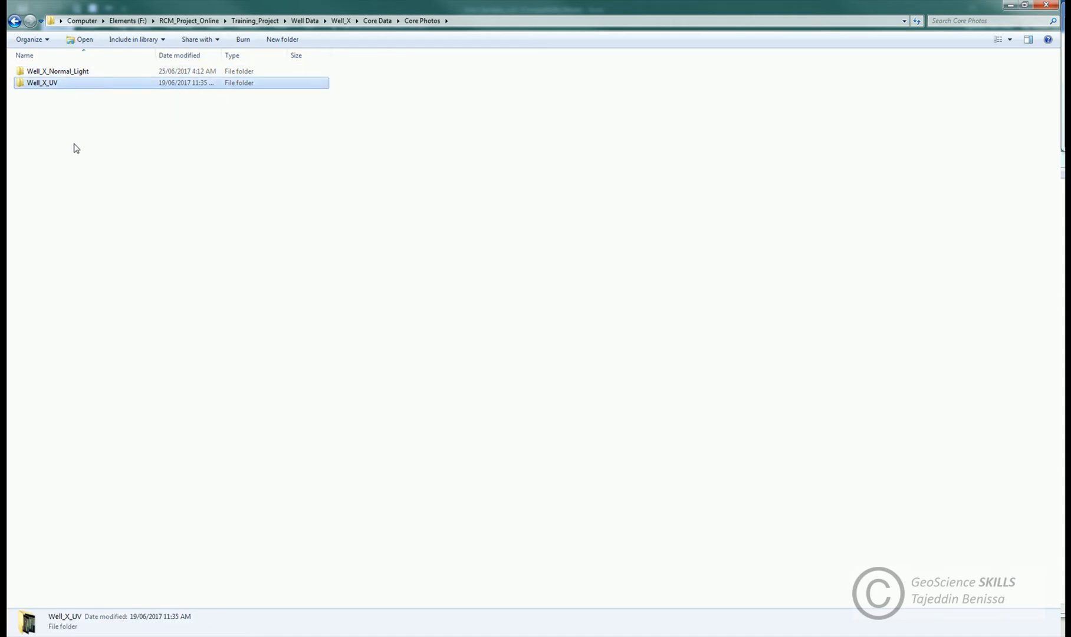
mouse_move(66, 119)
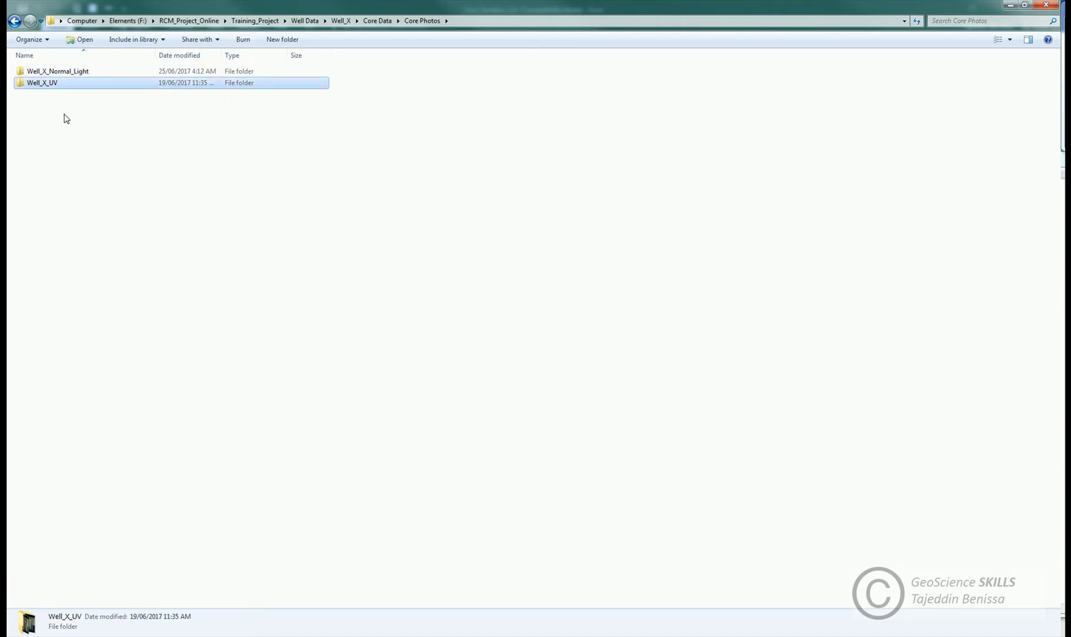
mouse_move(77, 85)
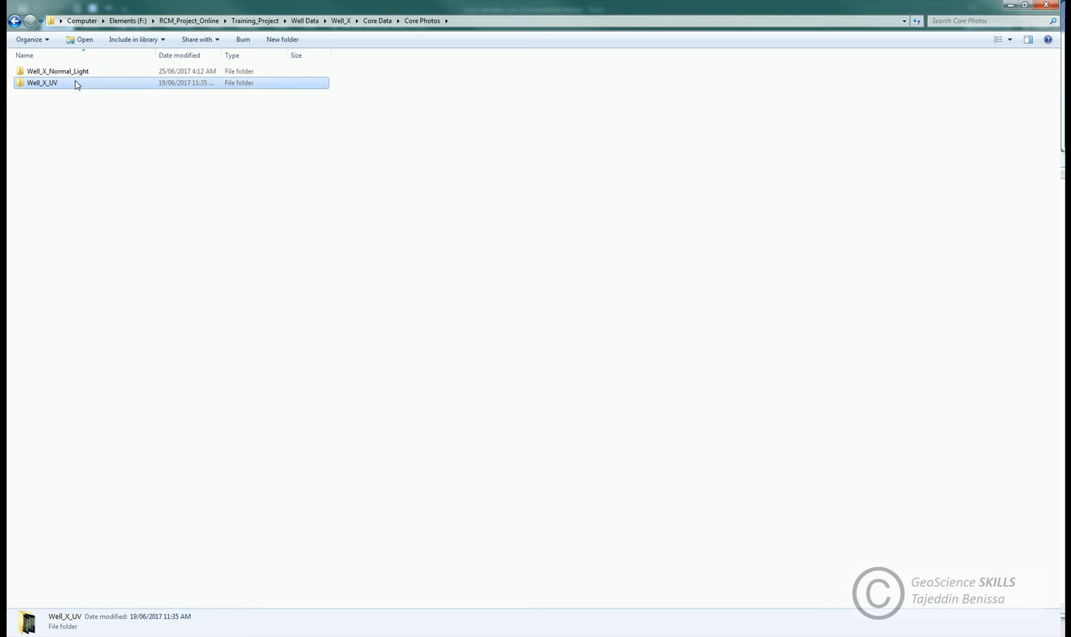
Open the WL CORE 1 PLATE 01 photo from Well_X_Normal_Light > By Plate
double_click(57, 71)
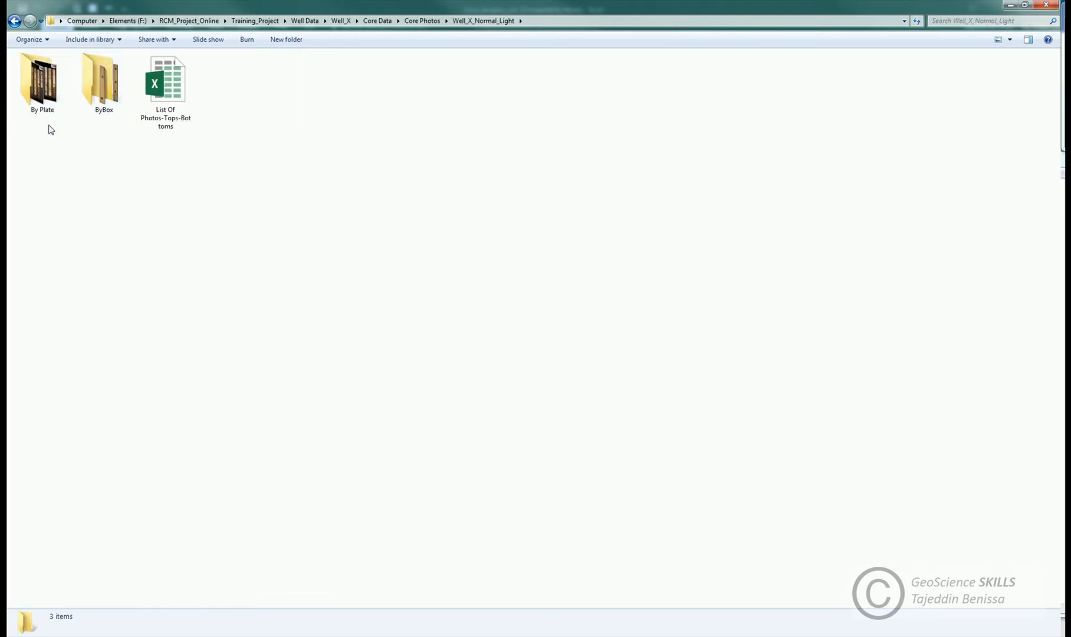
double_click(41, 78)
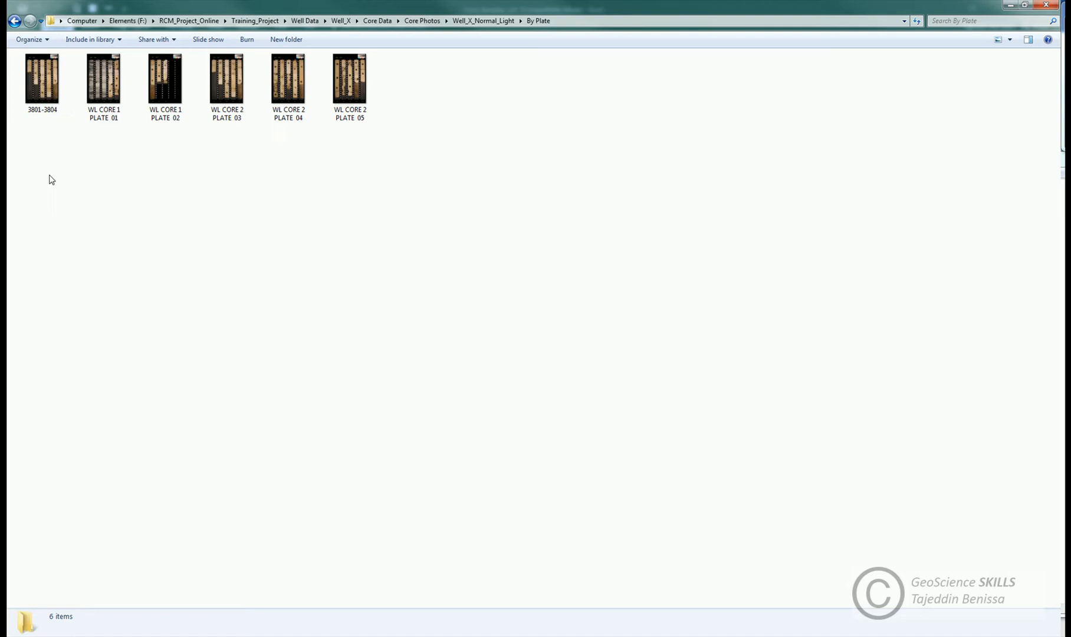
double_click(103, 74)
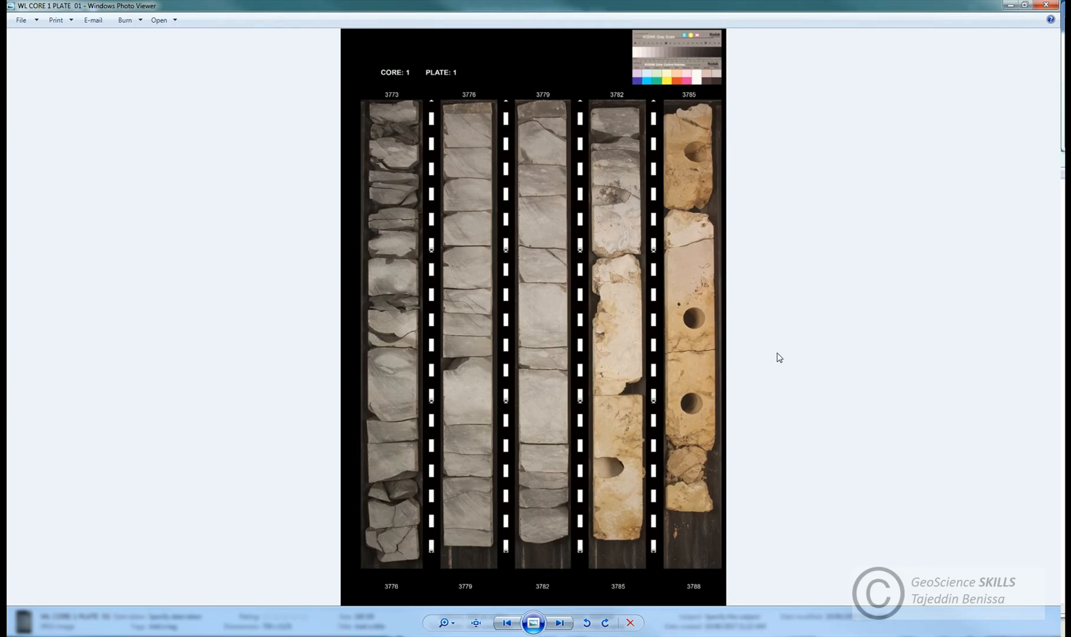
mouse_move(798, 342)
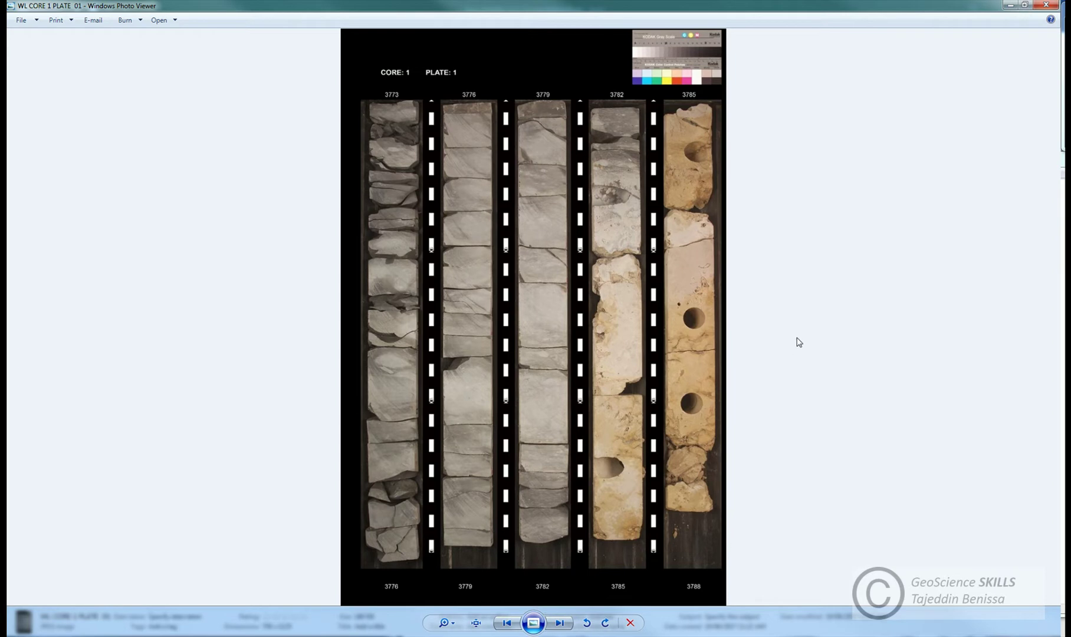
mouse_move(690, 348)
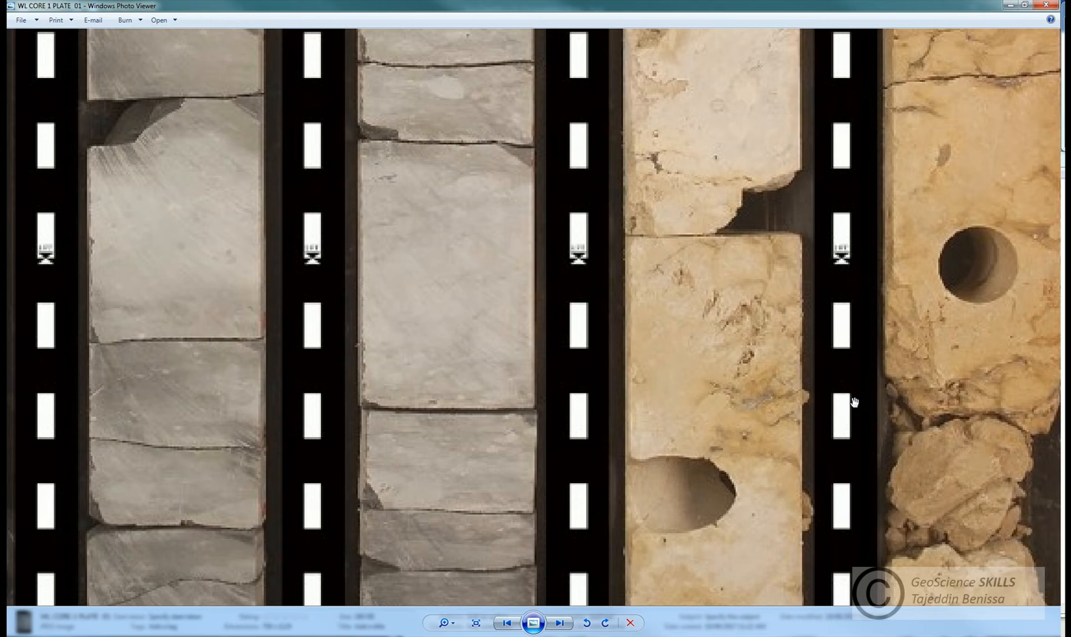
Zoom out and fit WL CORE 1 PLATE 01 in view, then close Photo Viewer
left_click(442, 622)
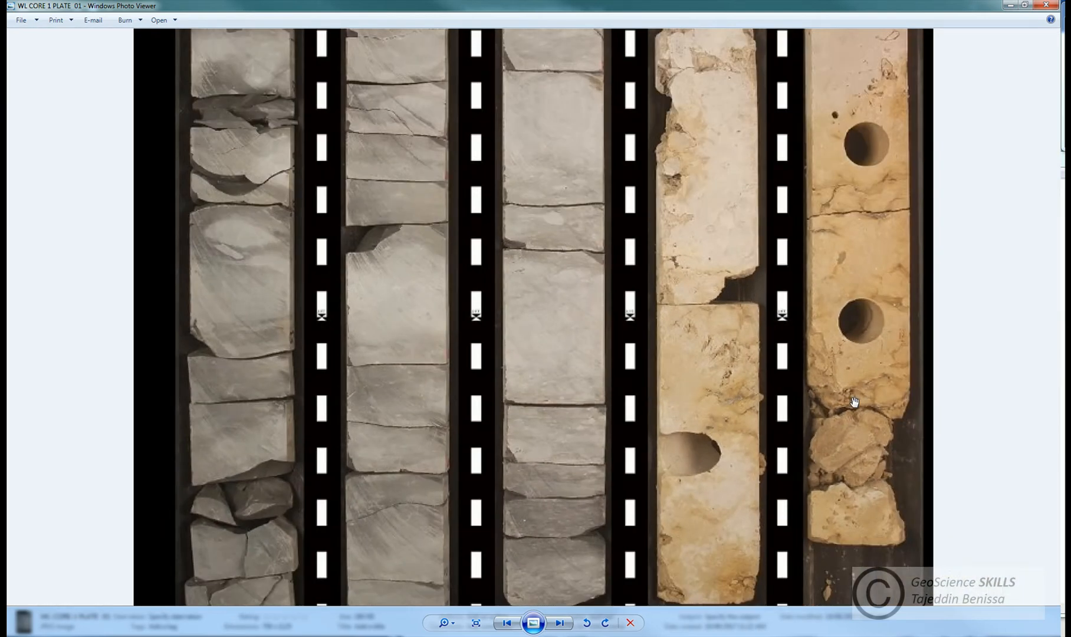
left_click(474, 622)
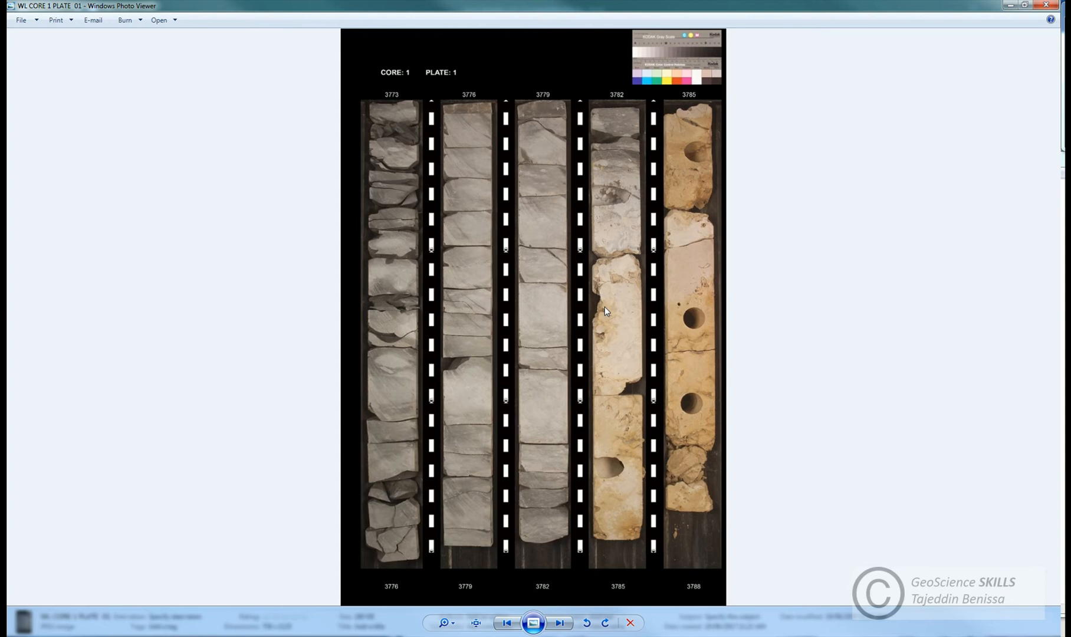
mouse_move(696, 502)
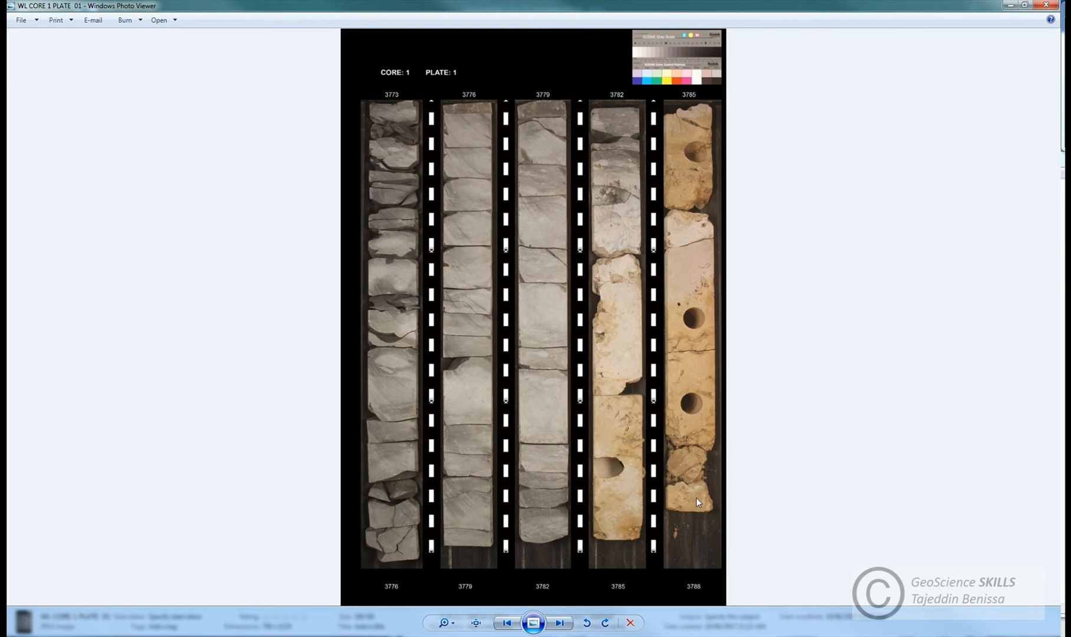
mouse_move(381, 252)
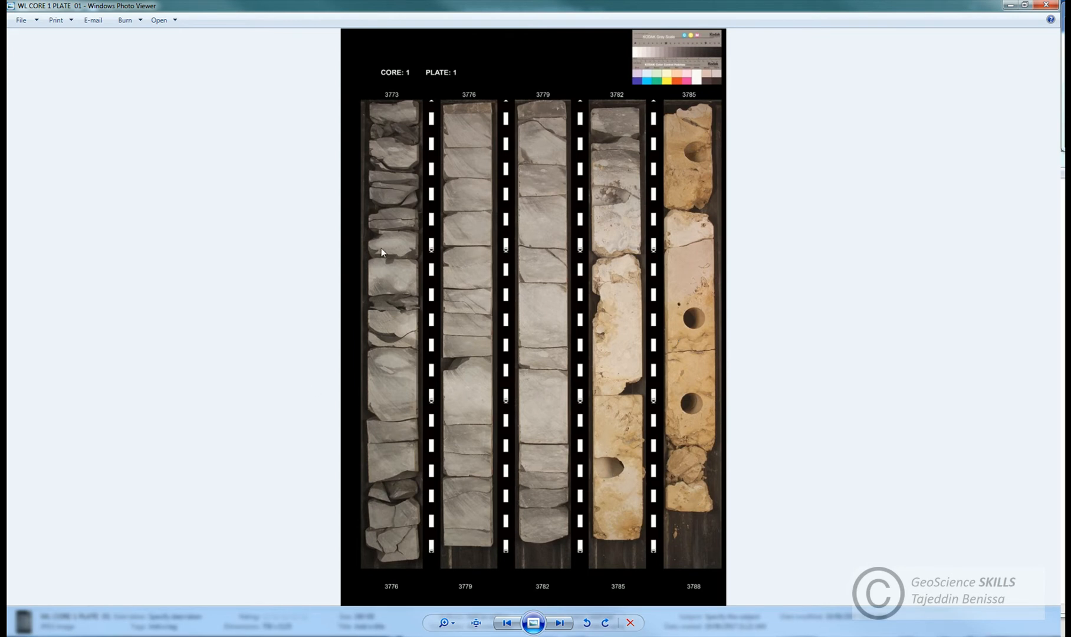
mouse_move(458, 521)
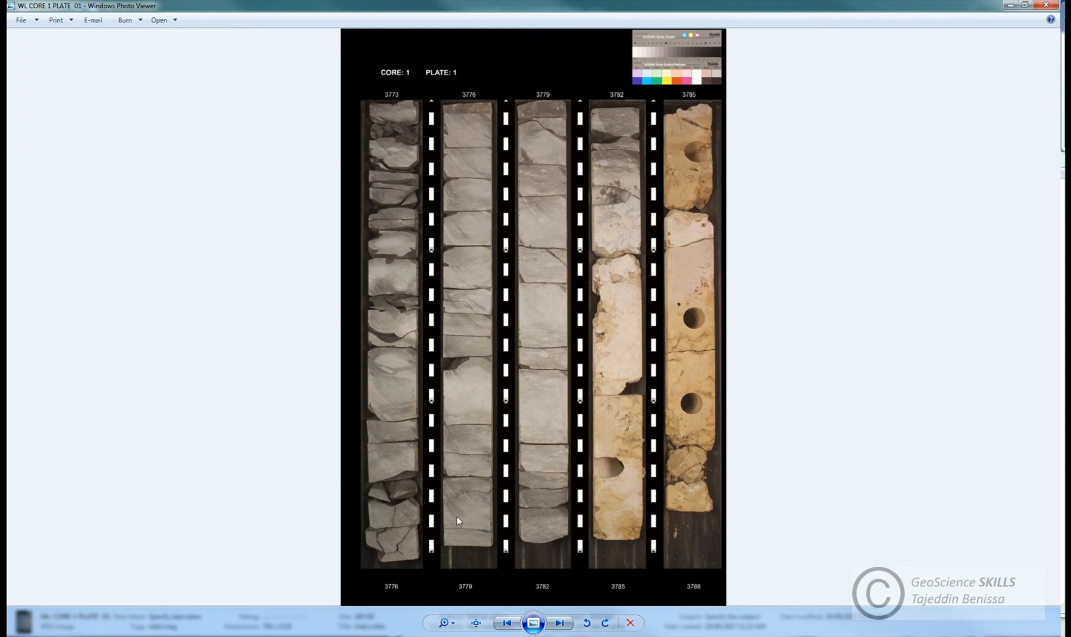
mouse_move(623, 559)
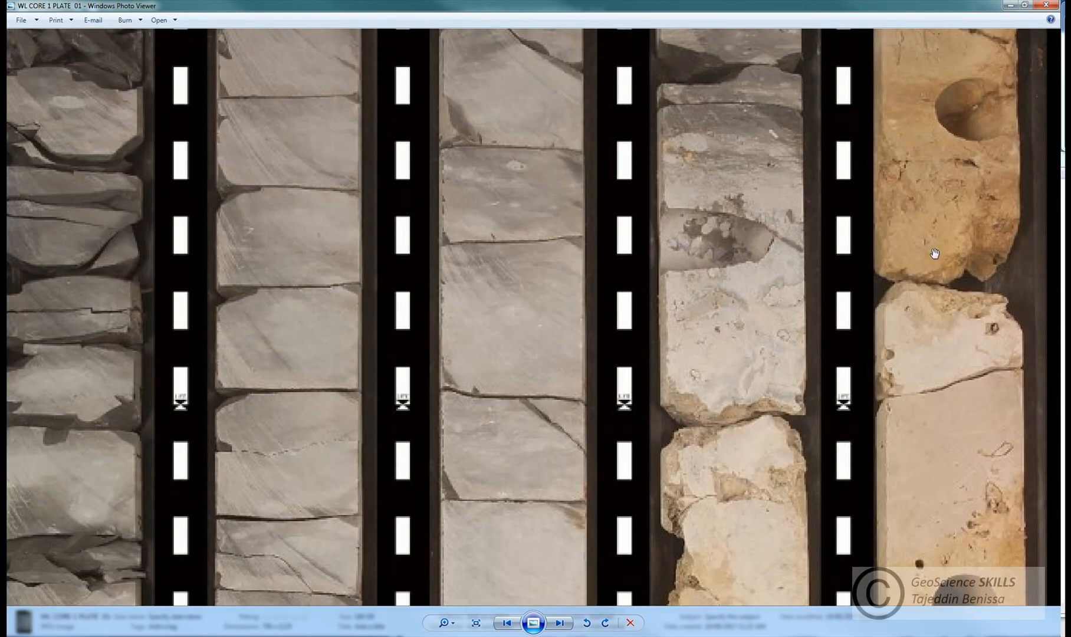
left_click(475, 622)
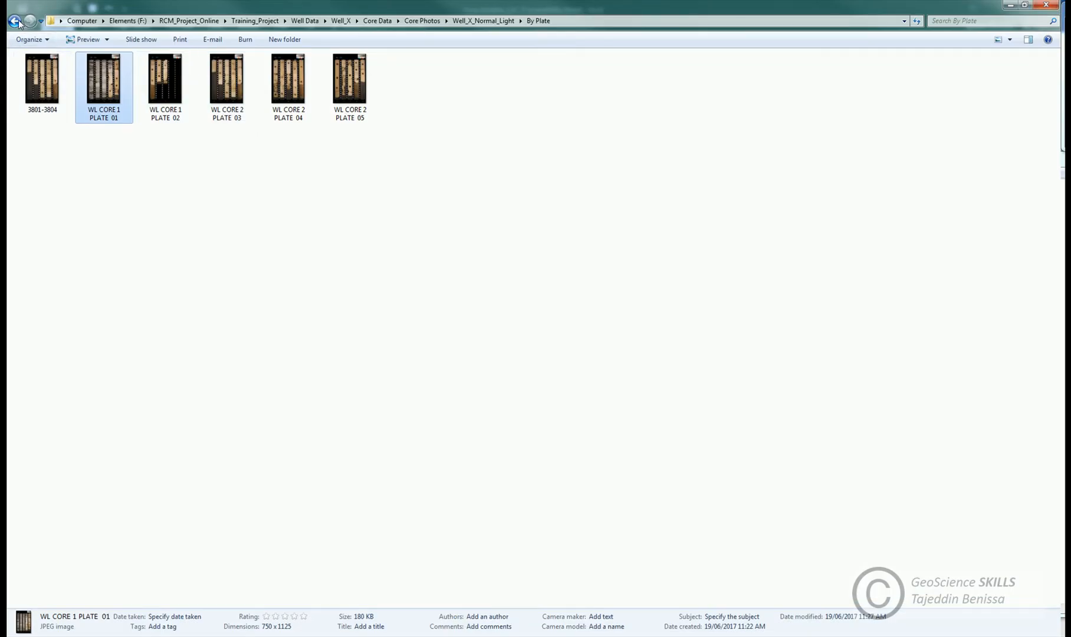
Go back to Core Photos and open UV CORE 1 PLATE 01 from Well_X_UV
left_click(13, 20)
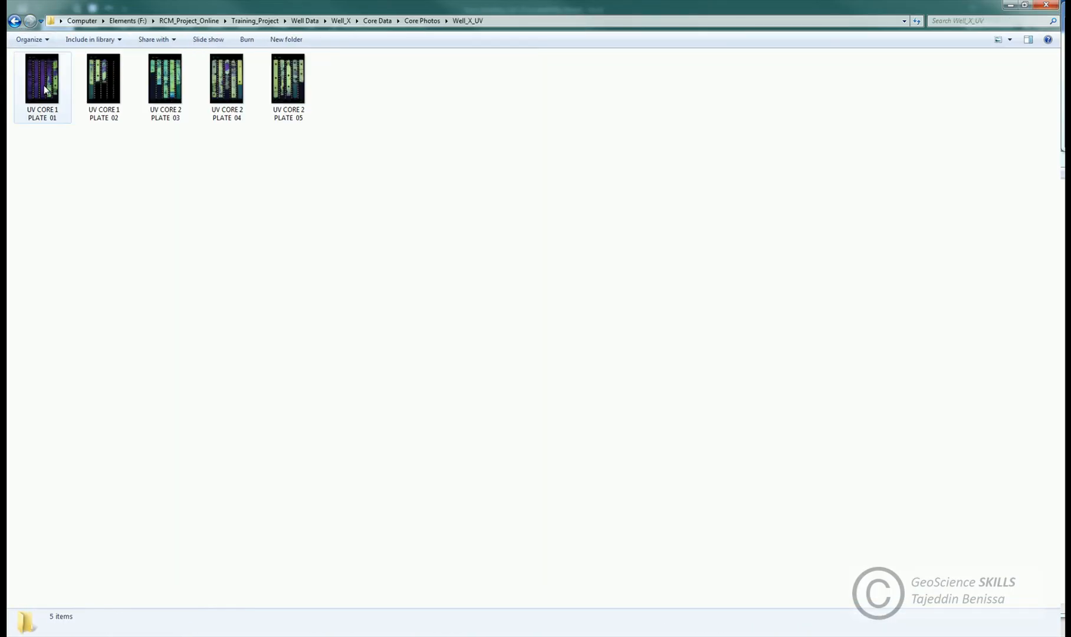
left_click(138, 166)
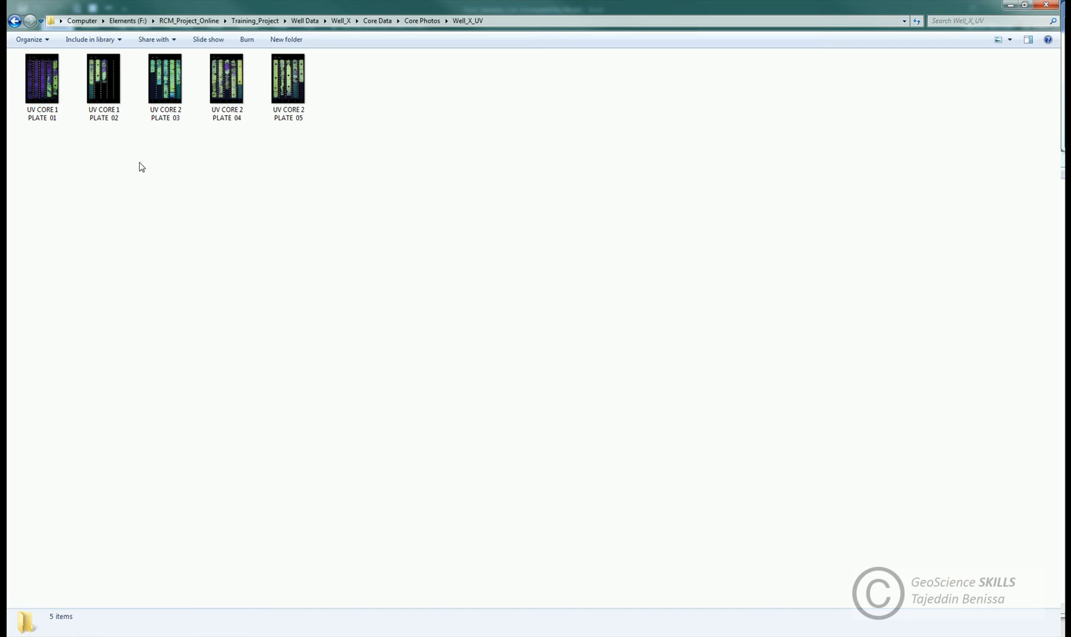
left_click(42, 82)
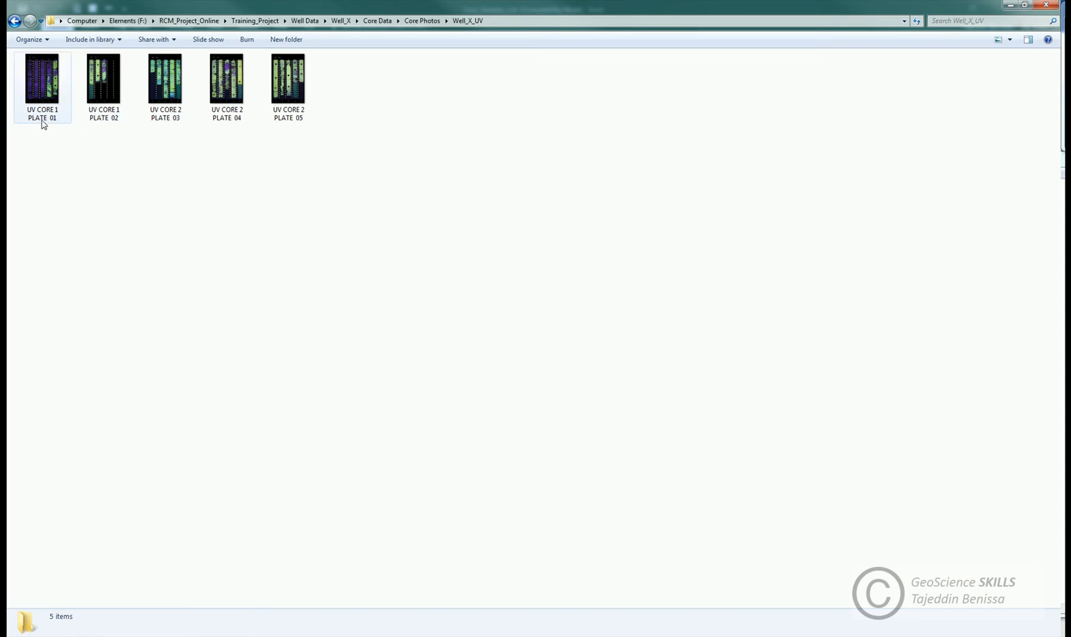
double_click(42, 79)
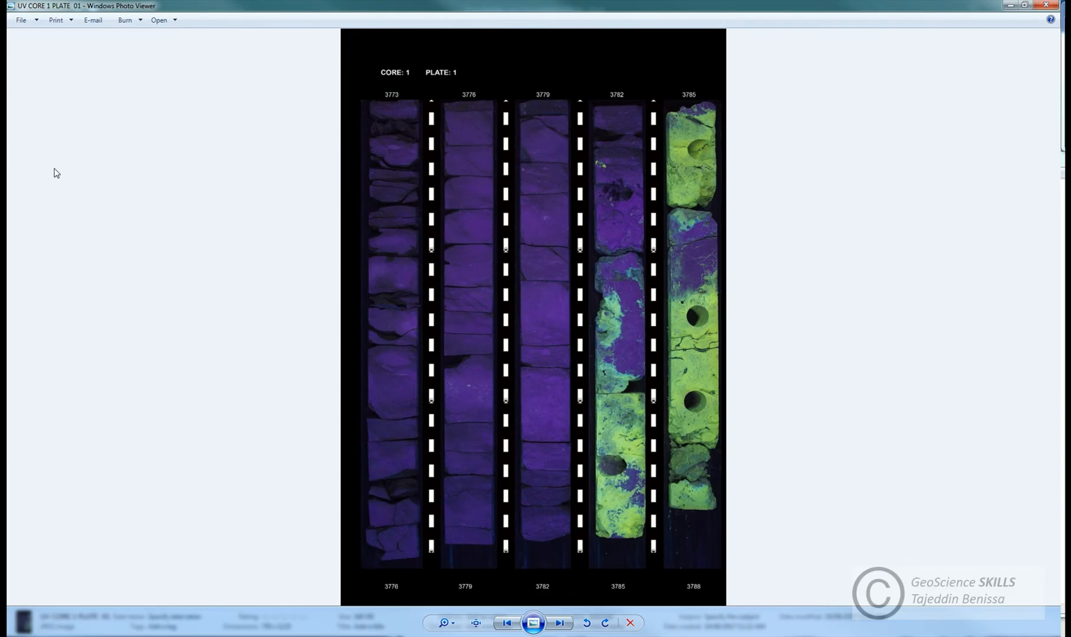
mouse_move(874, 444)
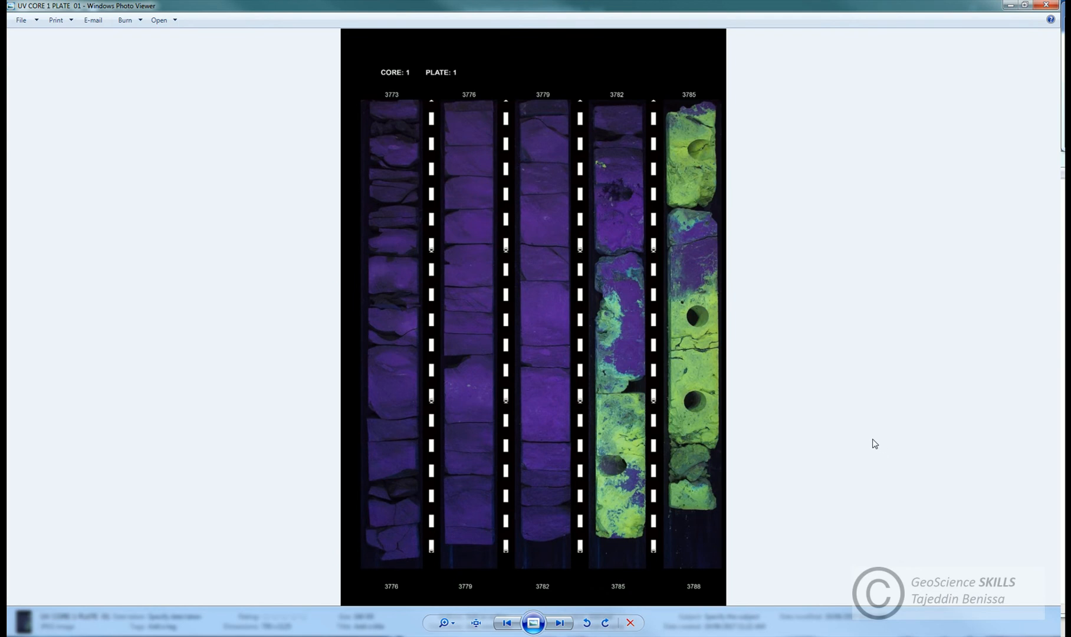
mouse_move(869, 439)
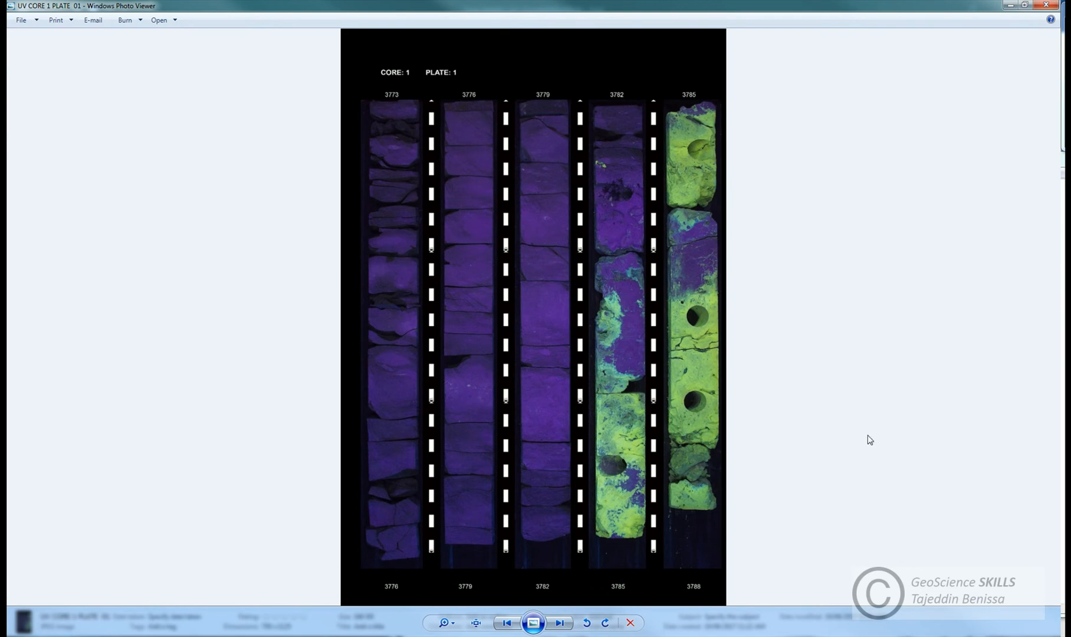
mouse_move(1046, 6)
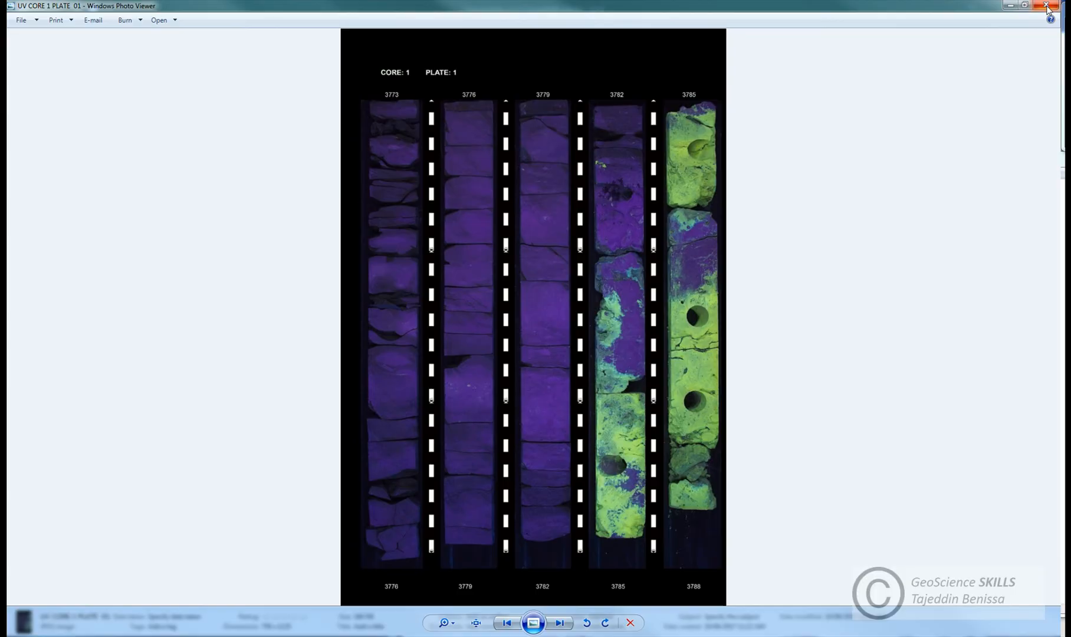
Close the UV photo and open the Core Analysis workbook in Excel
left_click(1045, 5)
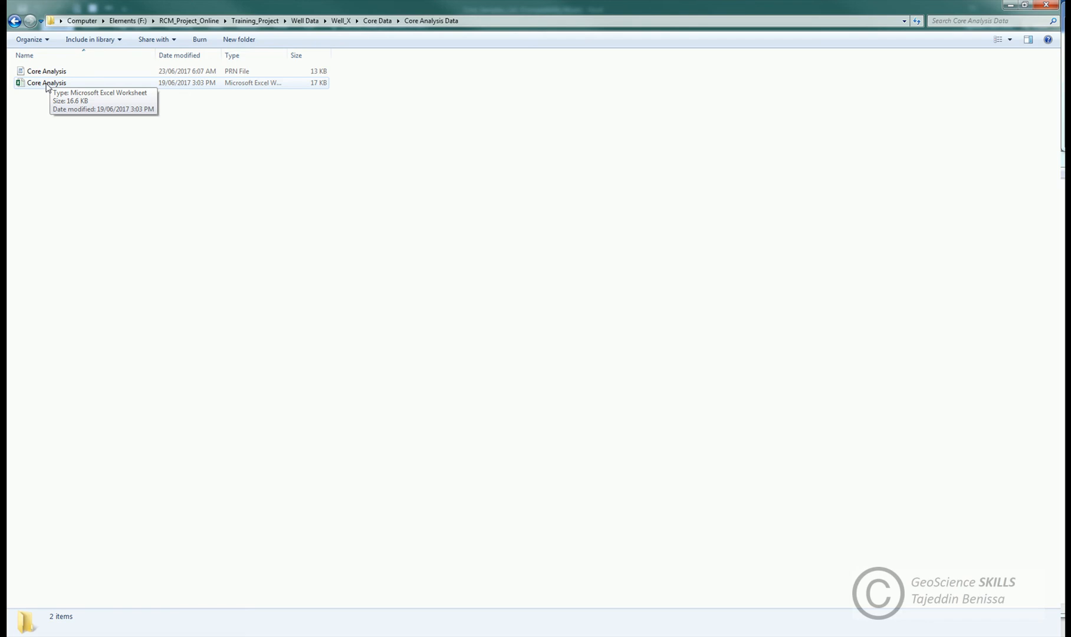
double_click(47, 83)
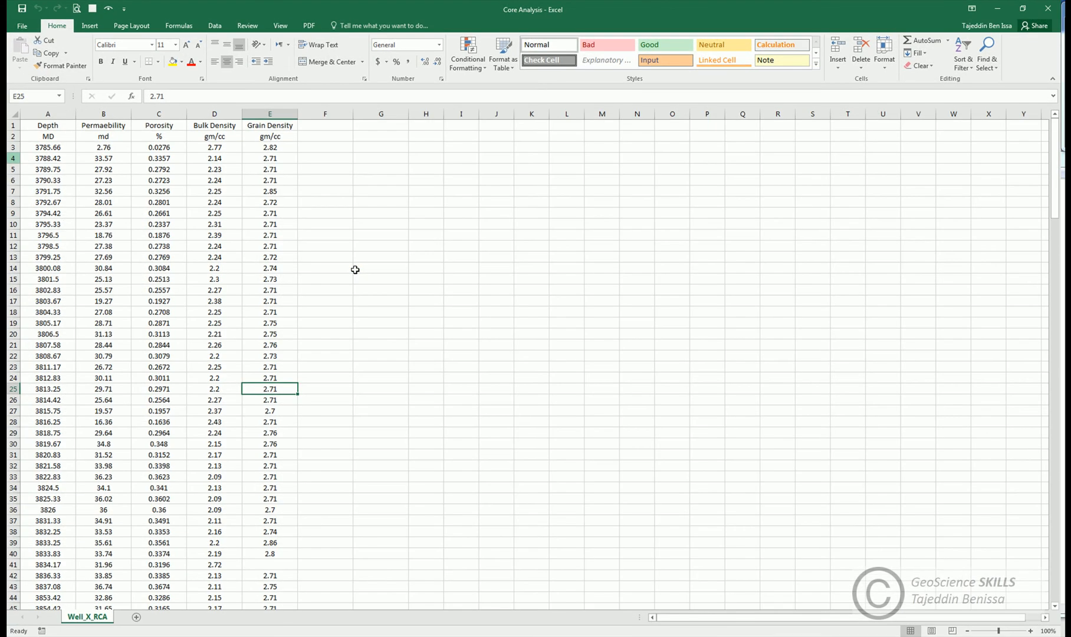
left_click(380, 212)
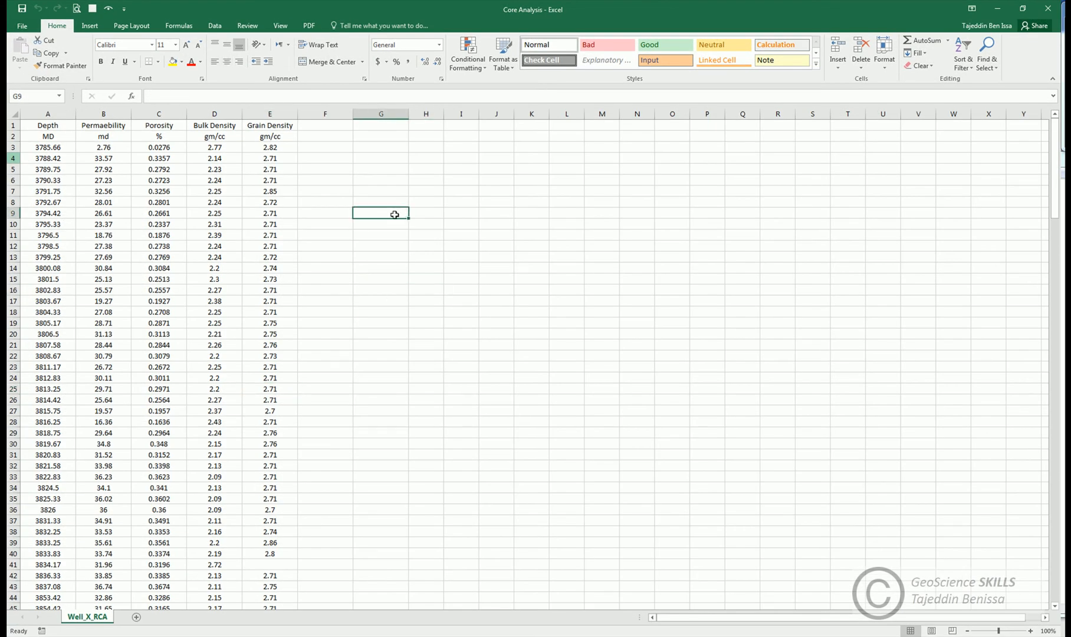
left_click(325, 224)
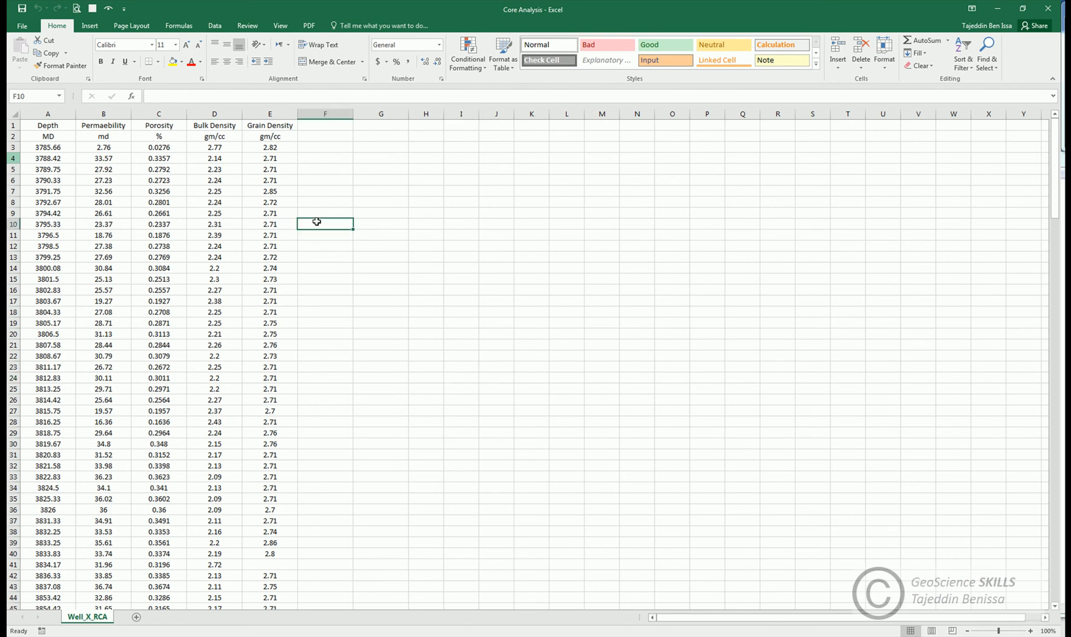
left_click(103, 125)
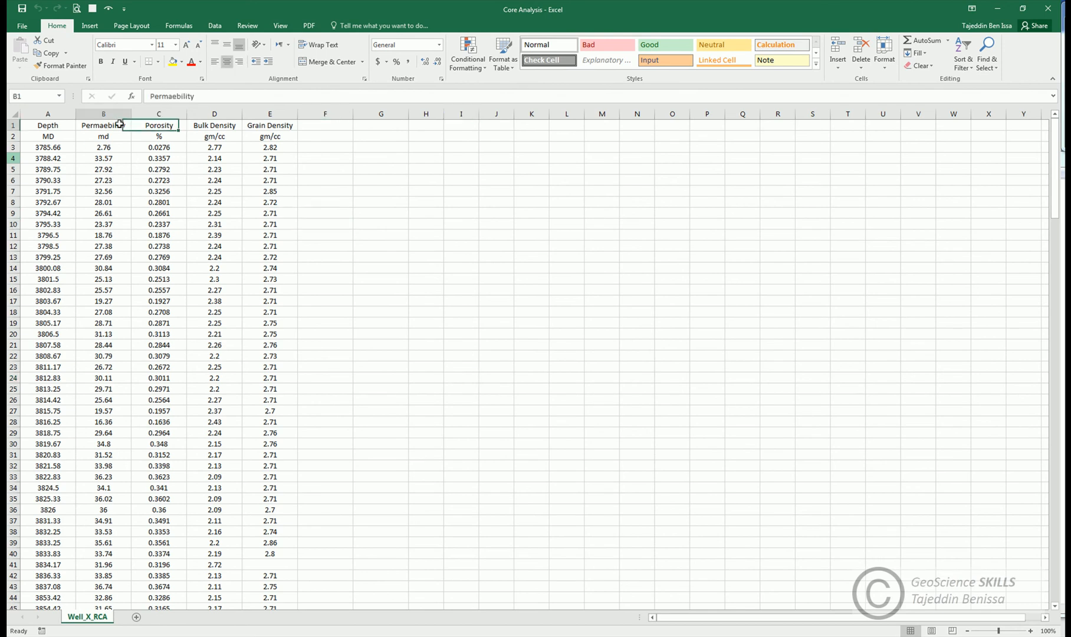
left_click(269, 125)
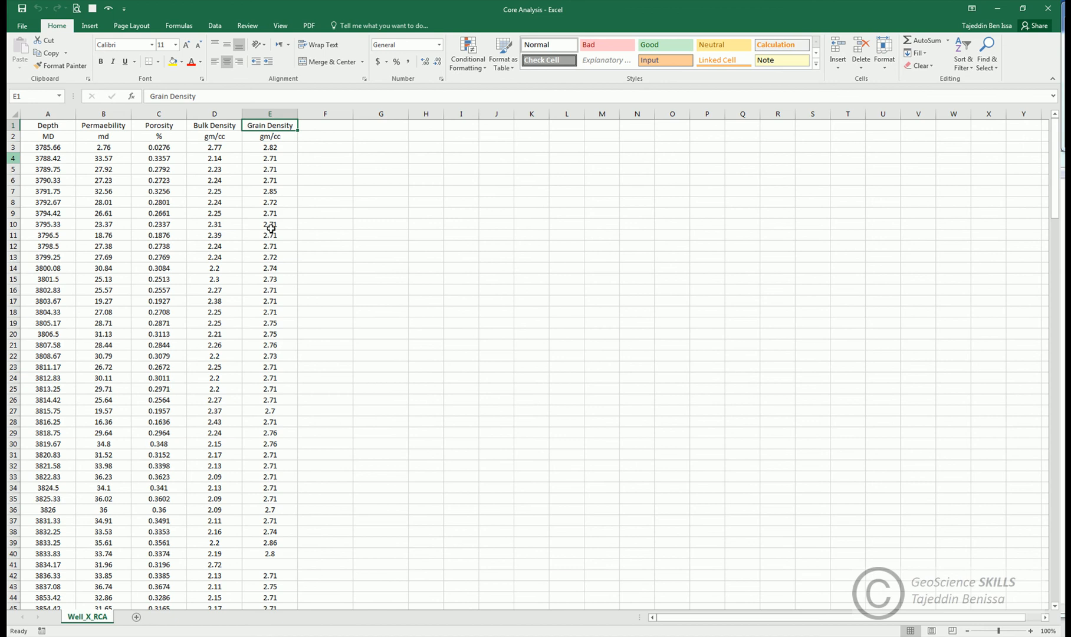
mouse_move(317, 286)
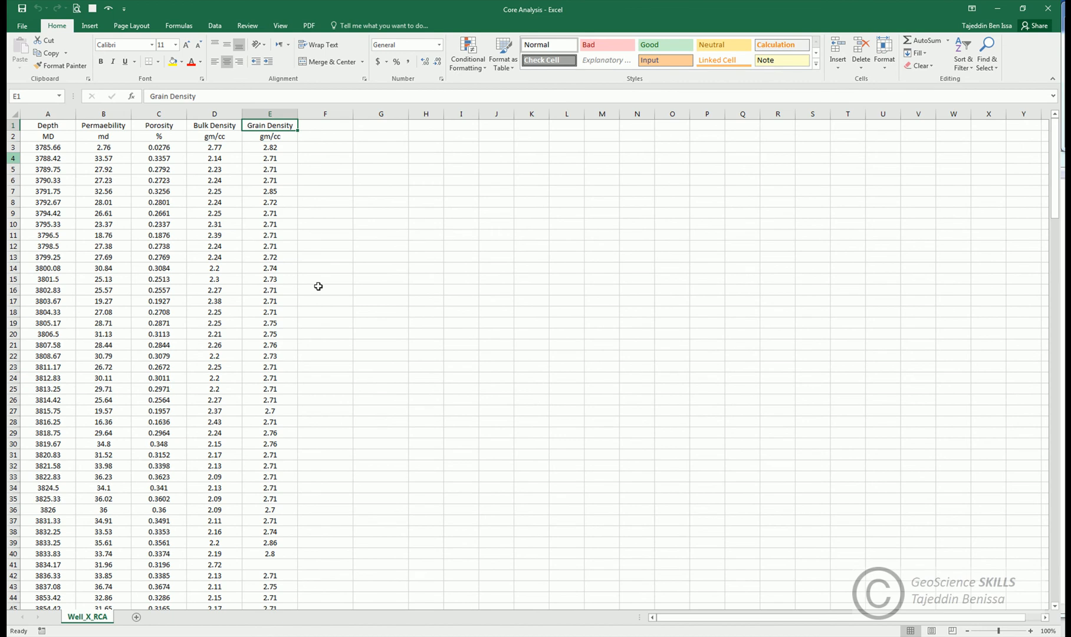